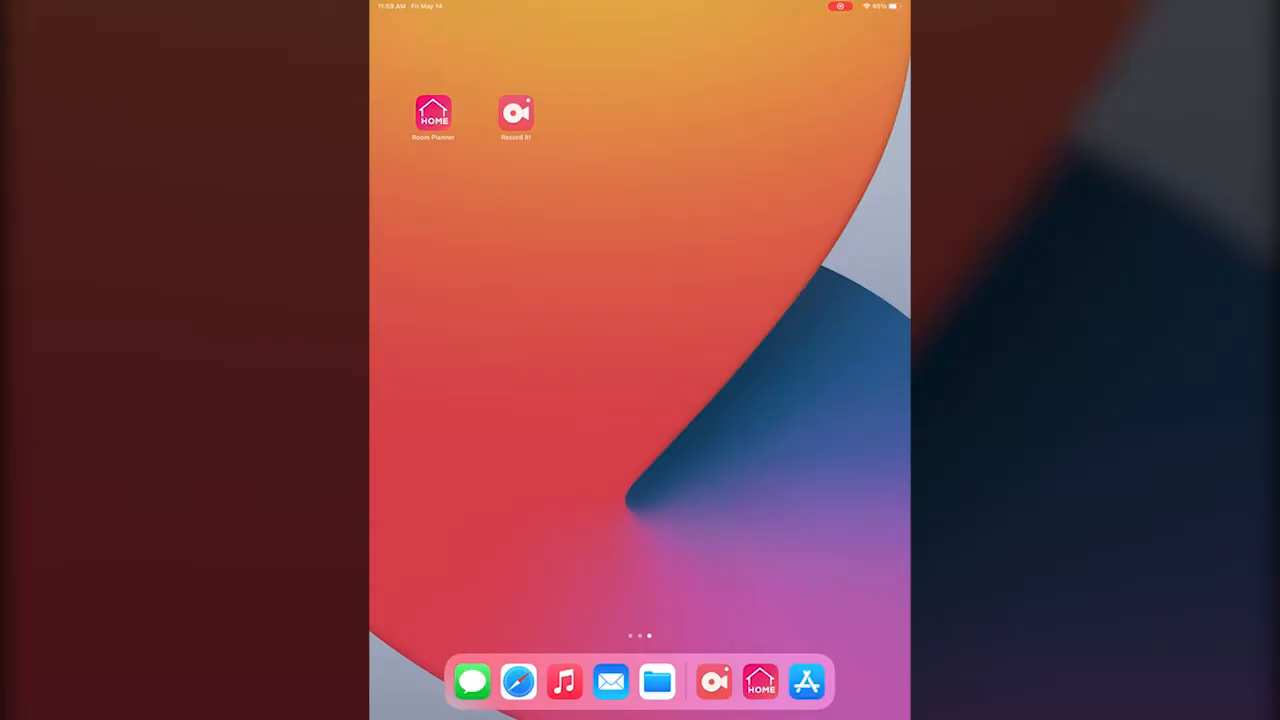
Launch Room Planner from the Home Screen to reach the My Rooms page
click(432, 114)
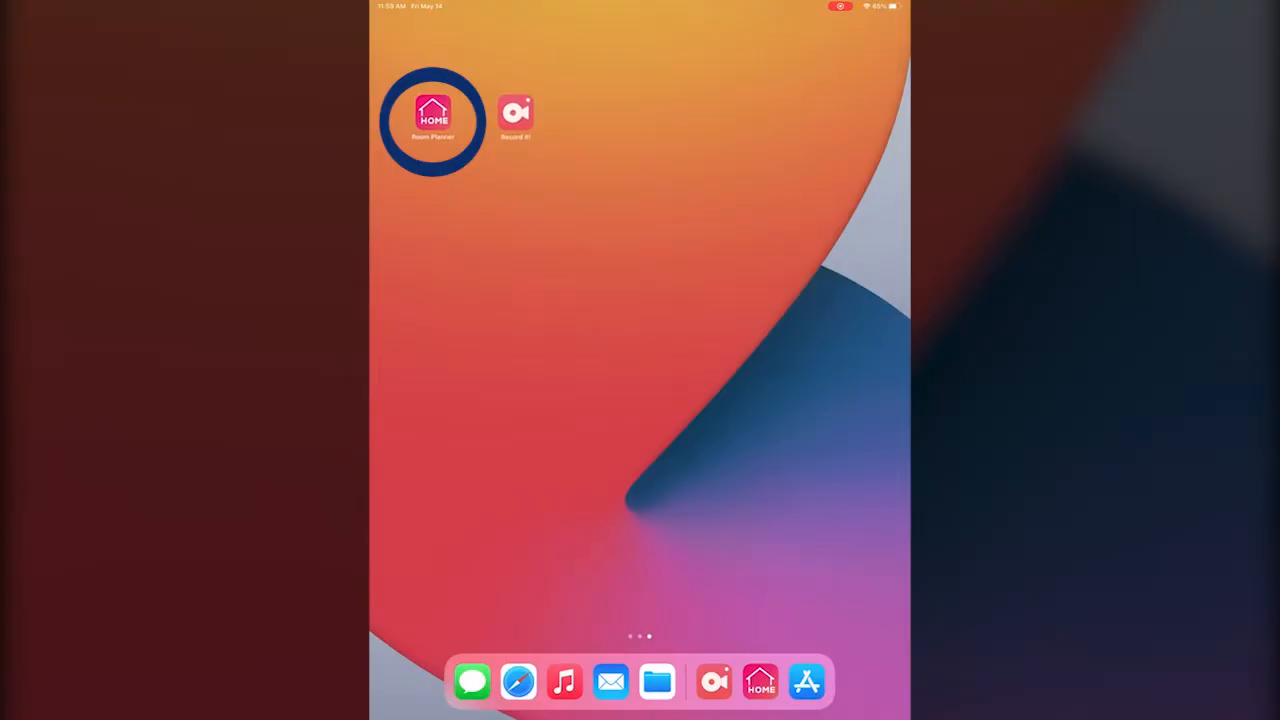
click(432, 110)
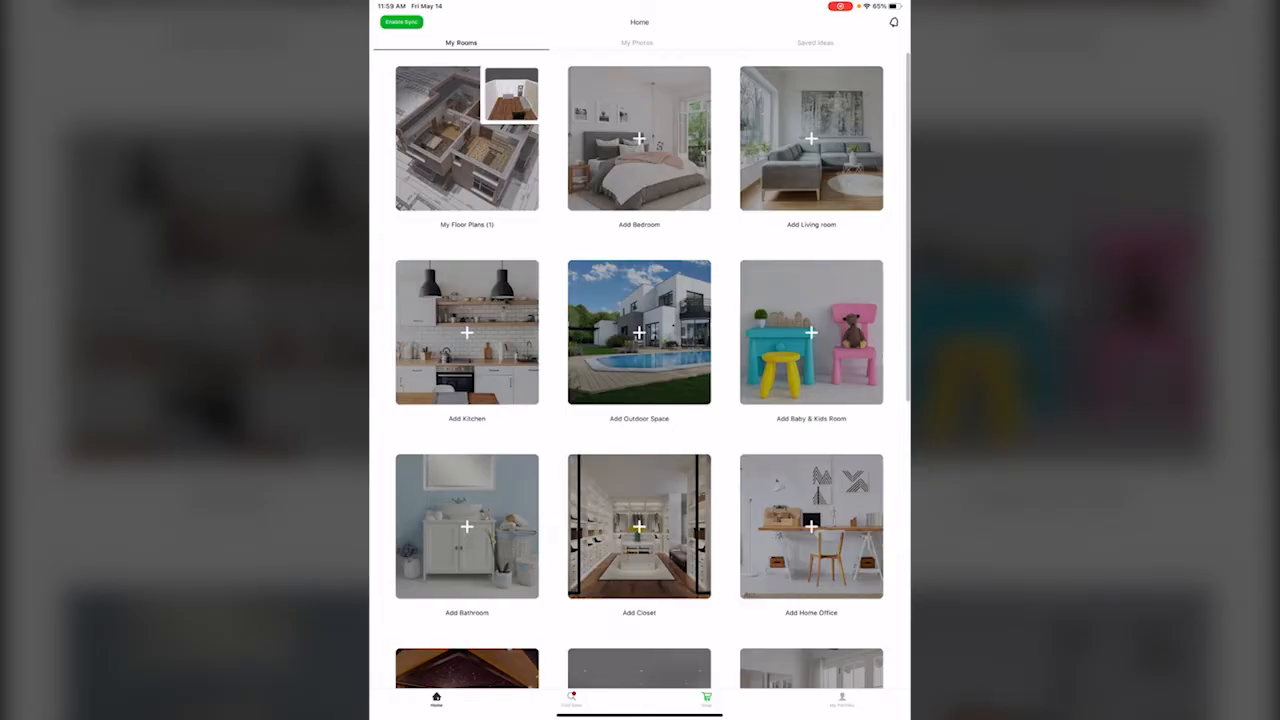
scroll(down, 3)
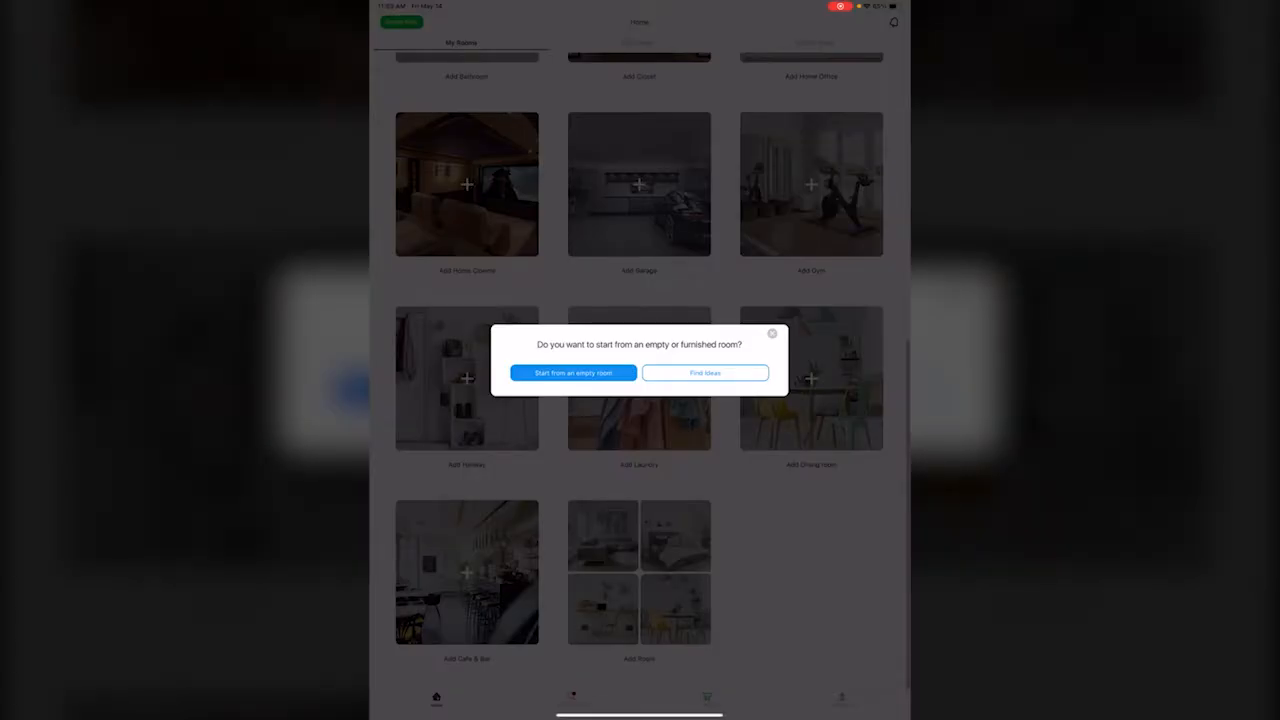
click(572, 372)
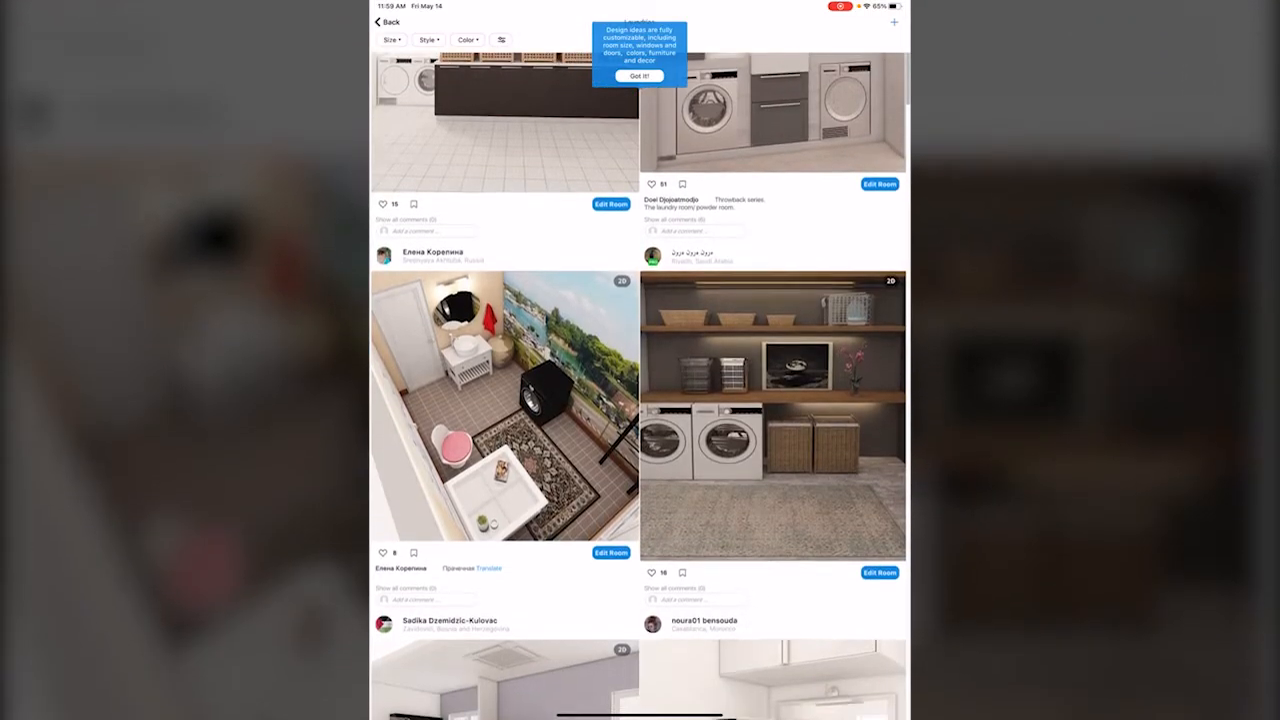
scroll(down, 3)
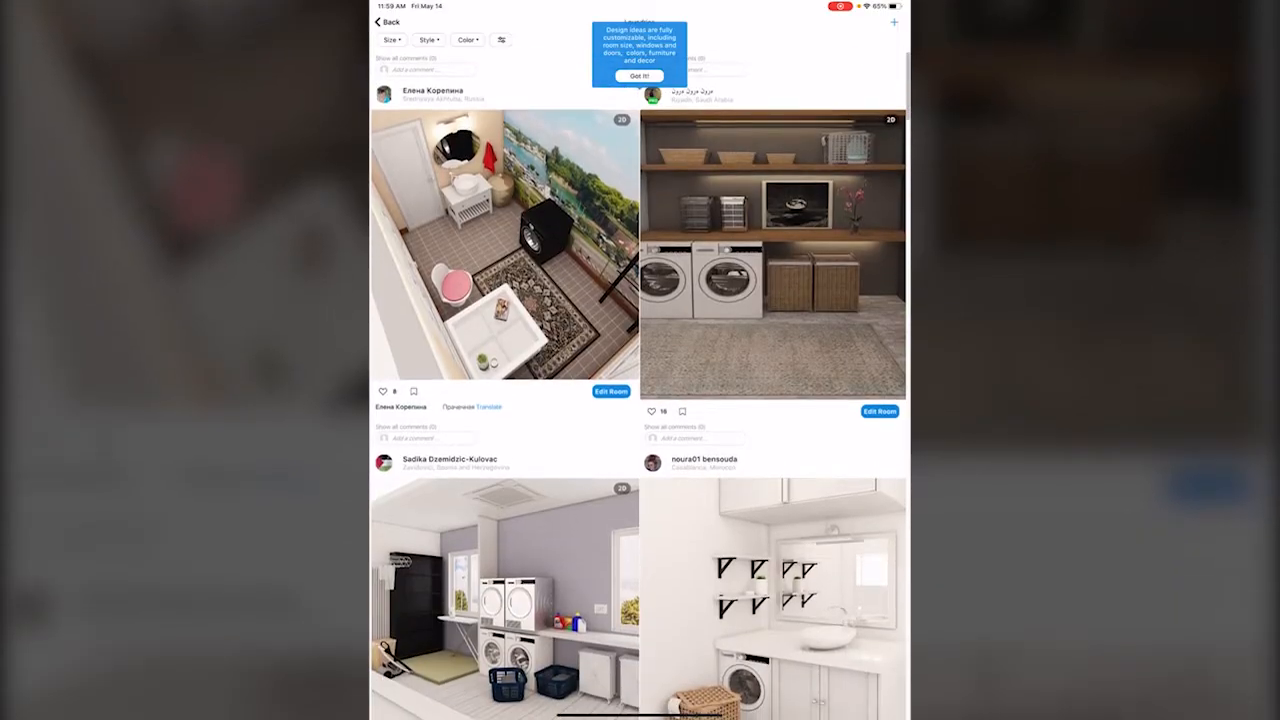
scroll(down, 3)
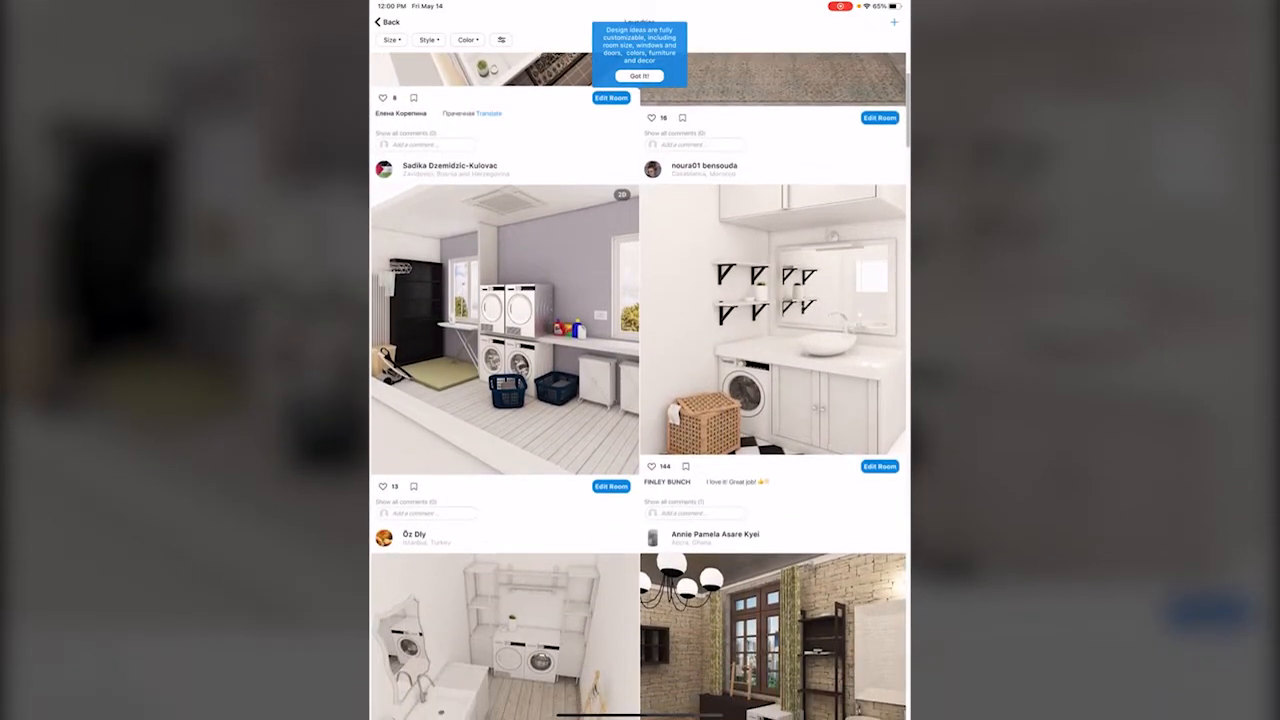
scroll(down, 3)
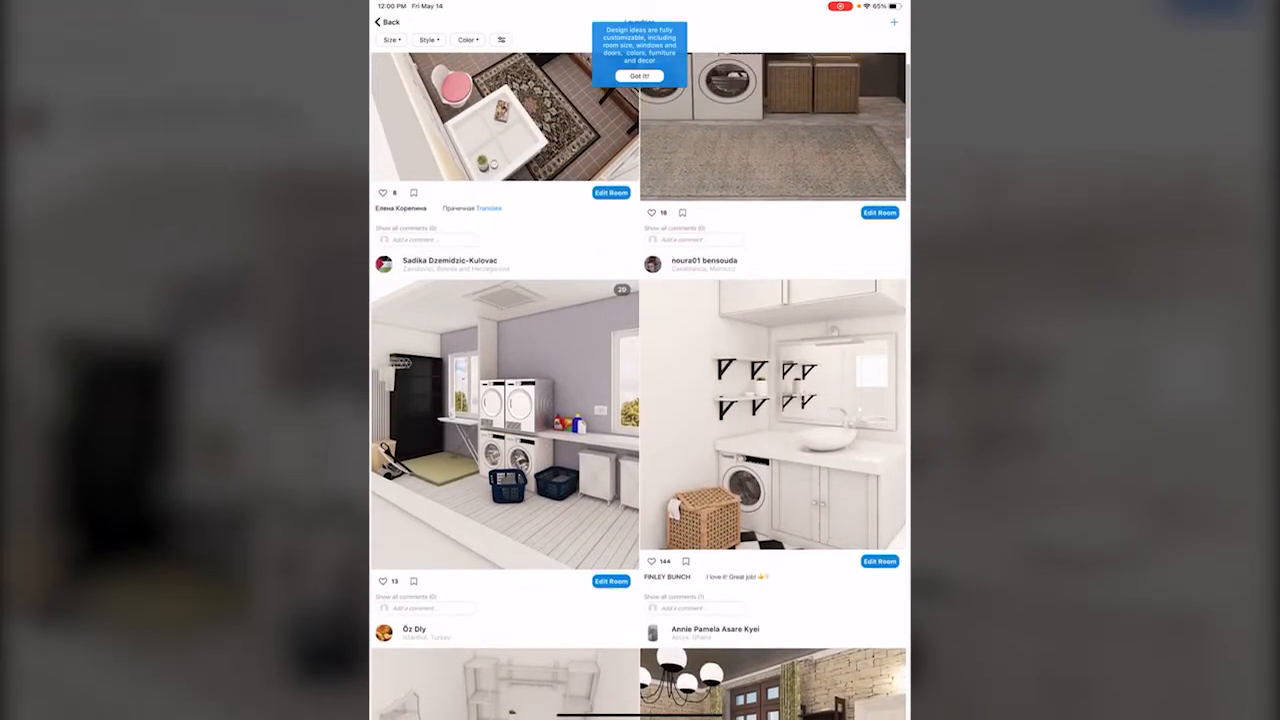
scroll(down, 3)
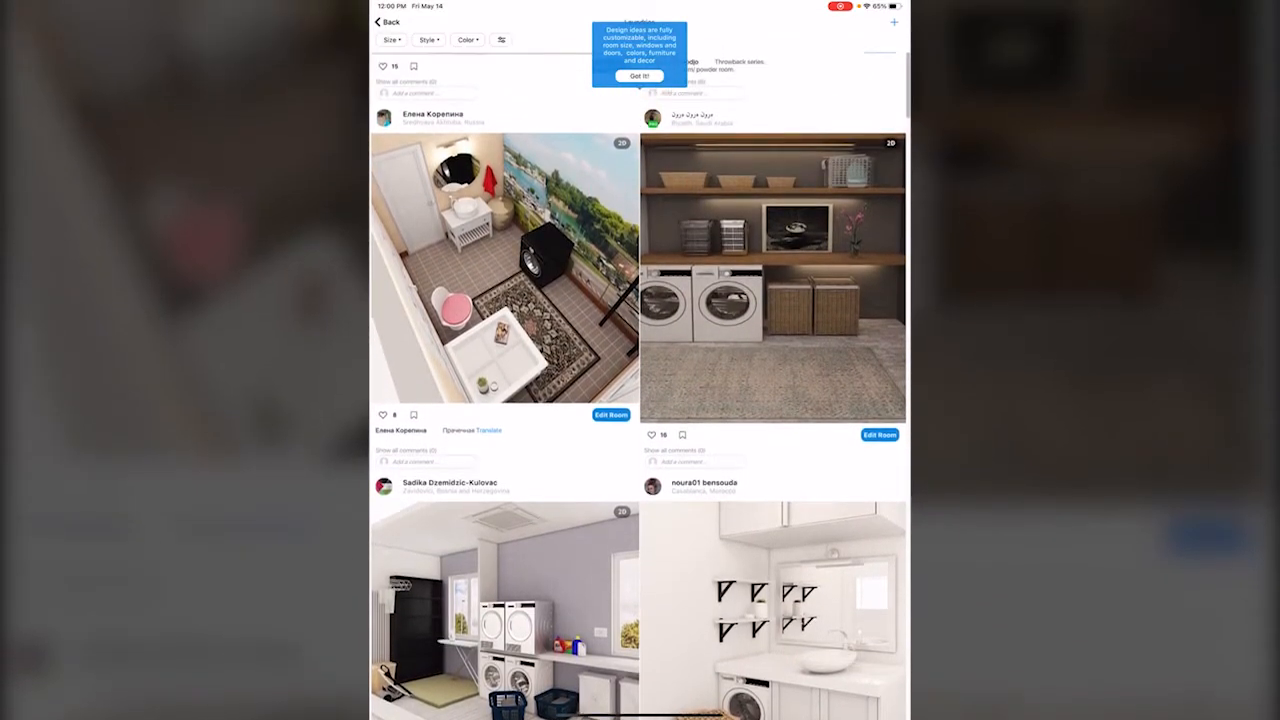
click(640, 76)
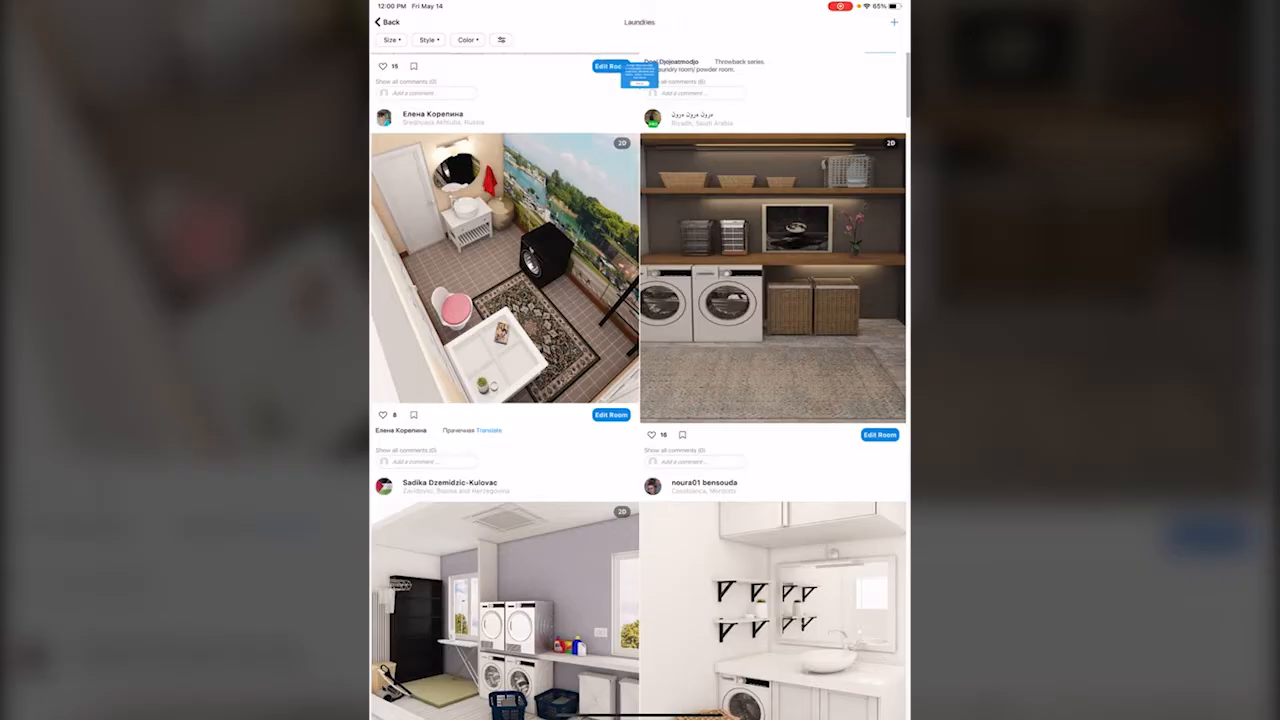
click(390, 40)
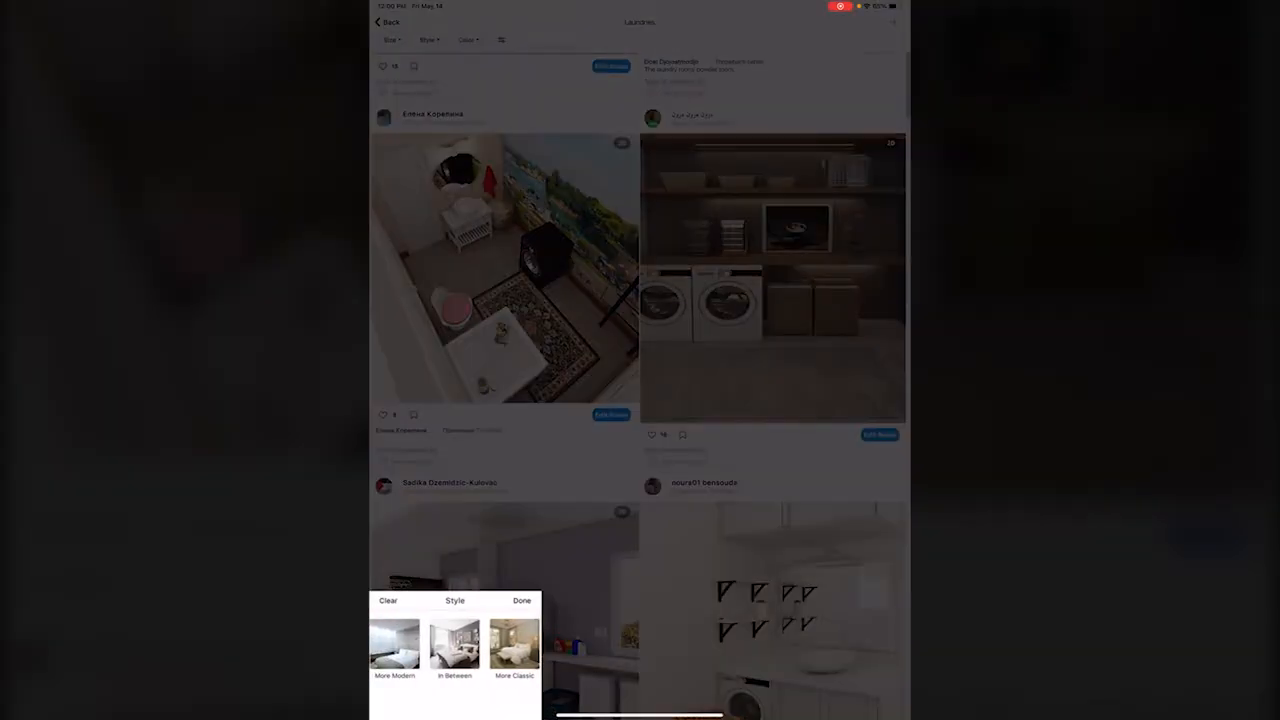
click(520, 600)
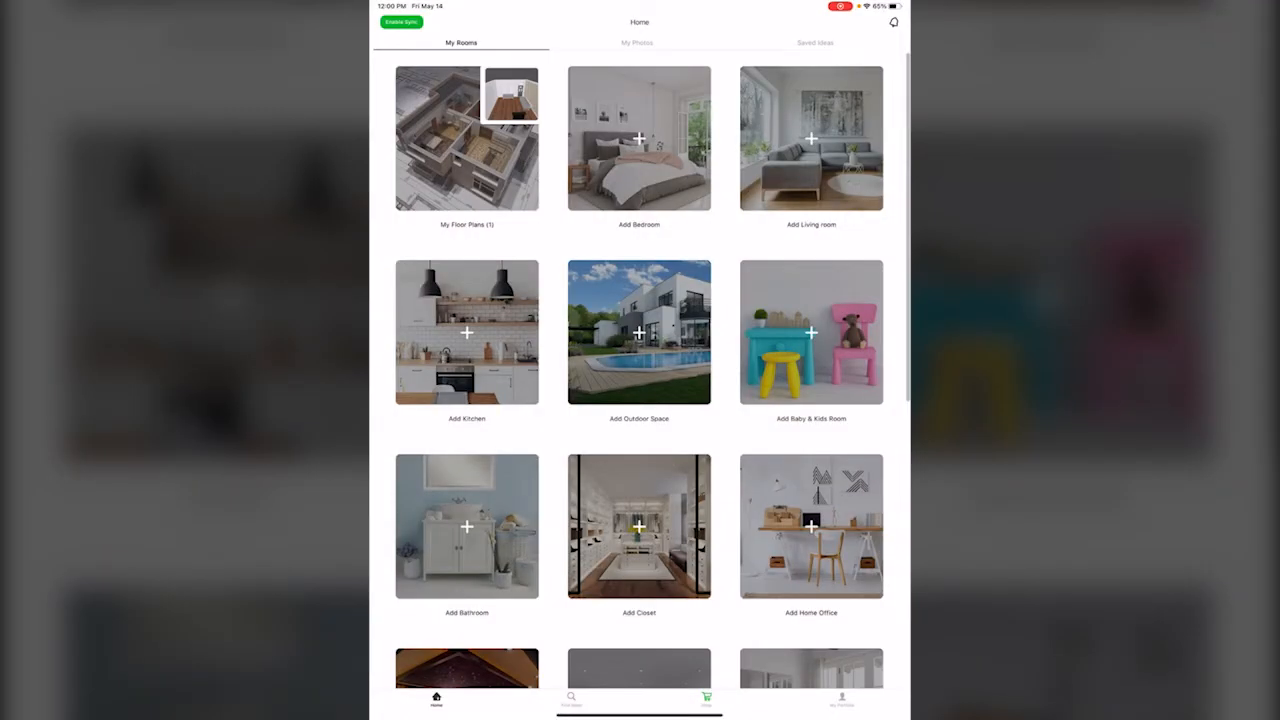
Add a laundry room started from an empty room with the Rectangular shape
scroll(down, 3)
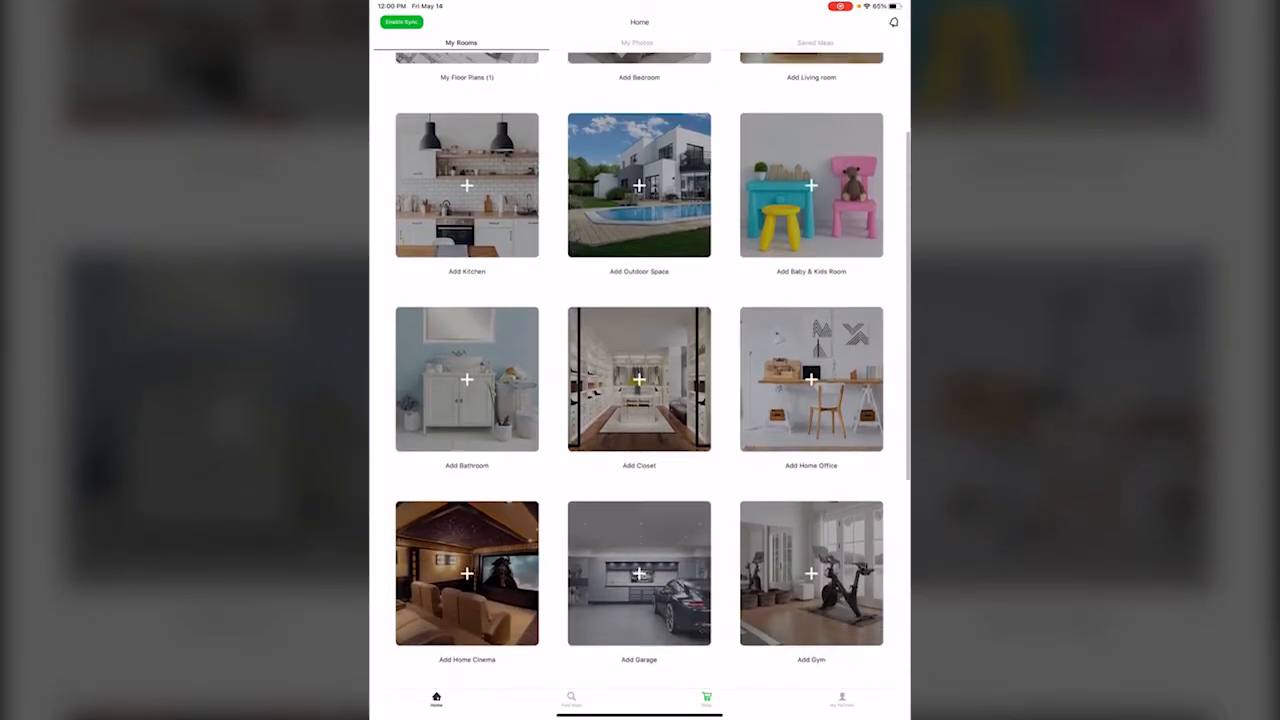
scroll(down, 3)
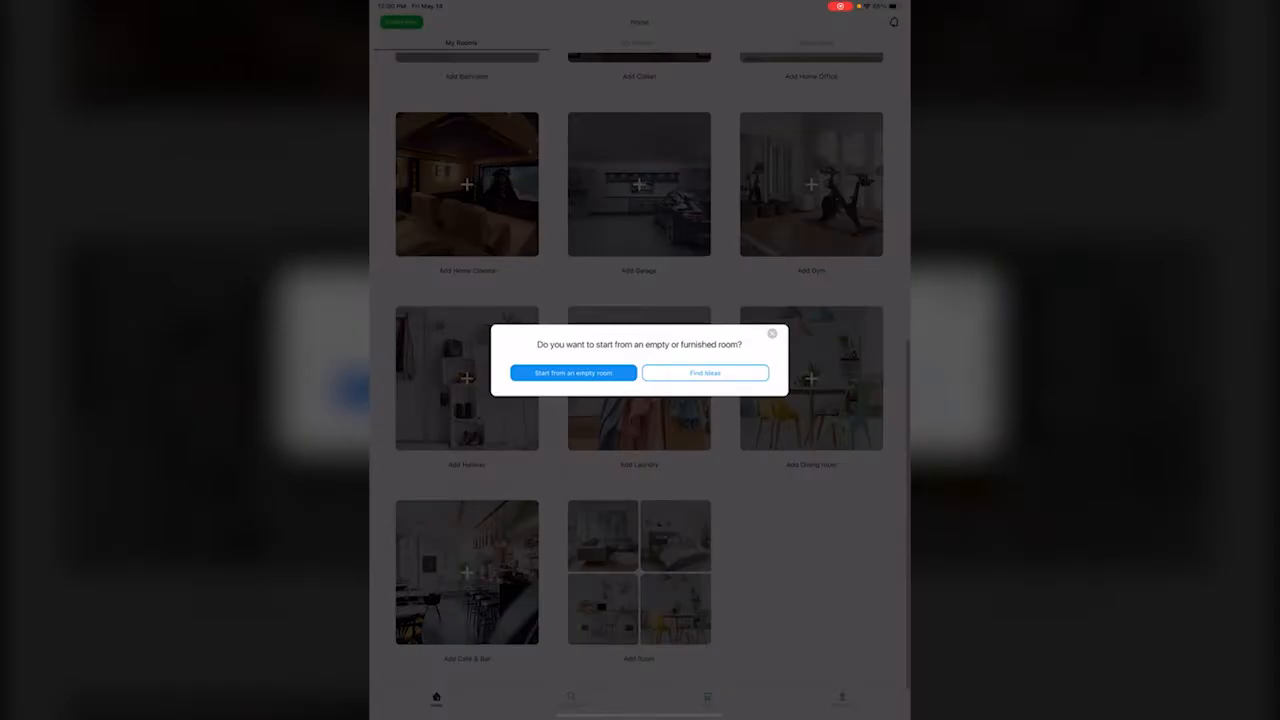
click(572, 374)
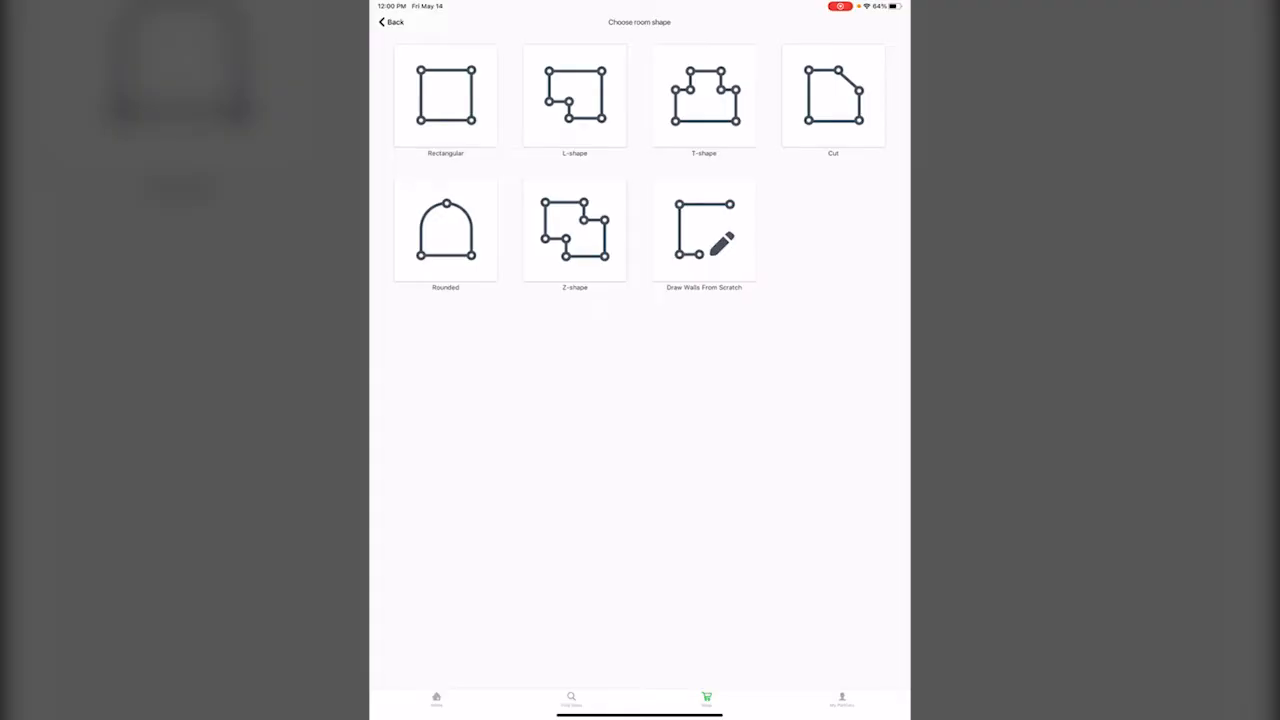
click(444, 96)
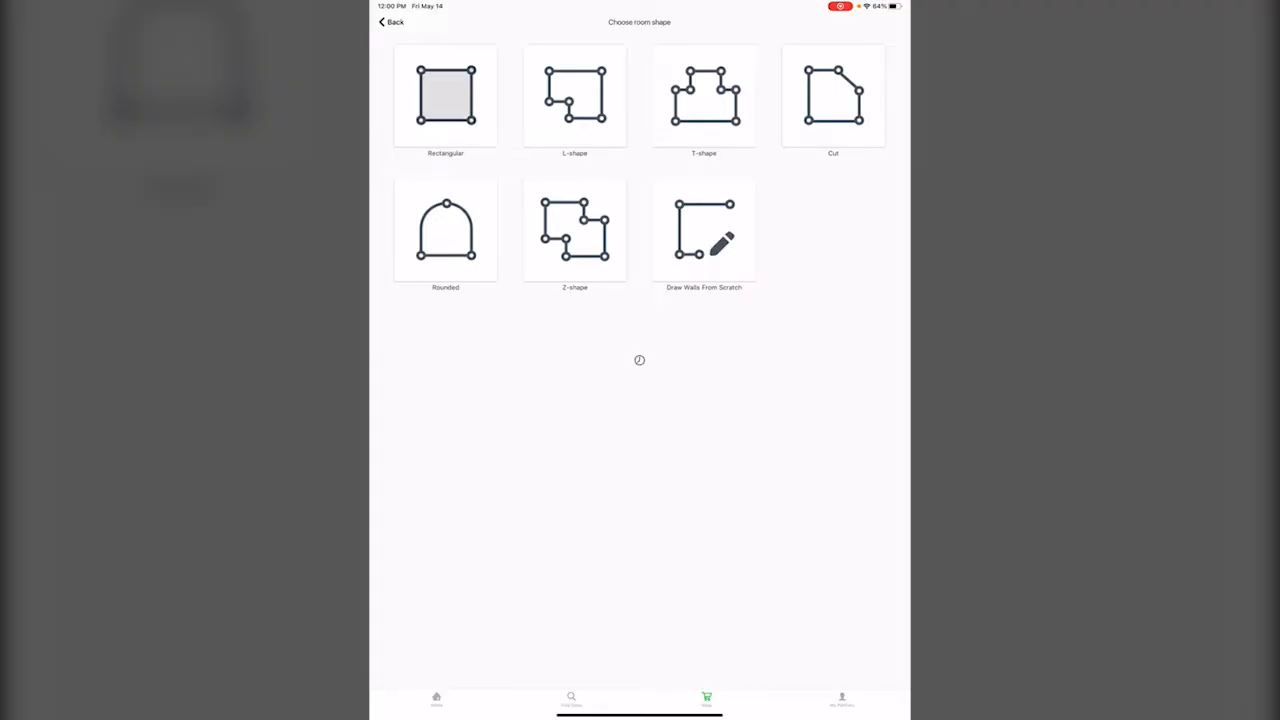
click(444, 96)
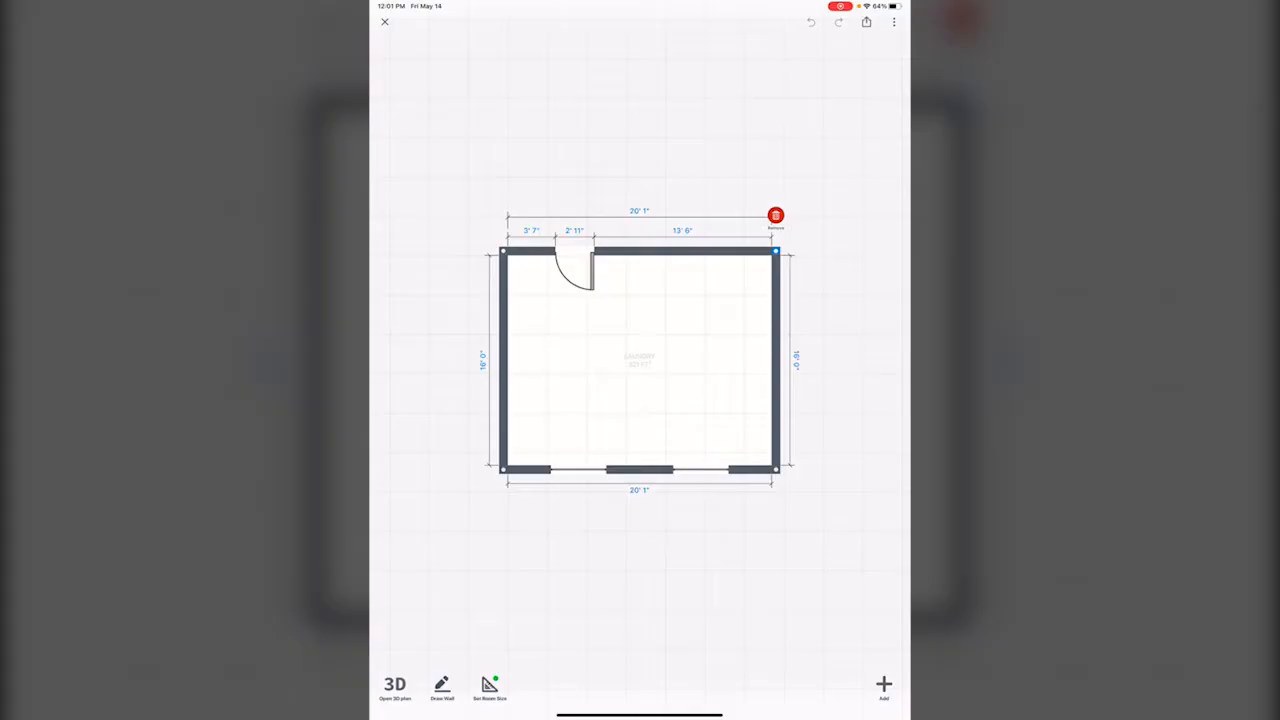
Drag the top-right and bottom-right corners inward to make the room narrower and nearly square
click(776, 216)
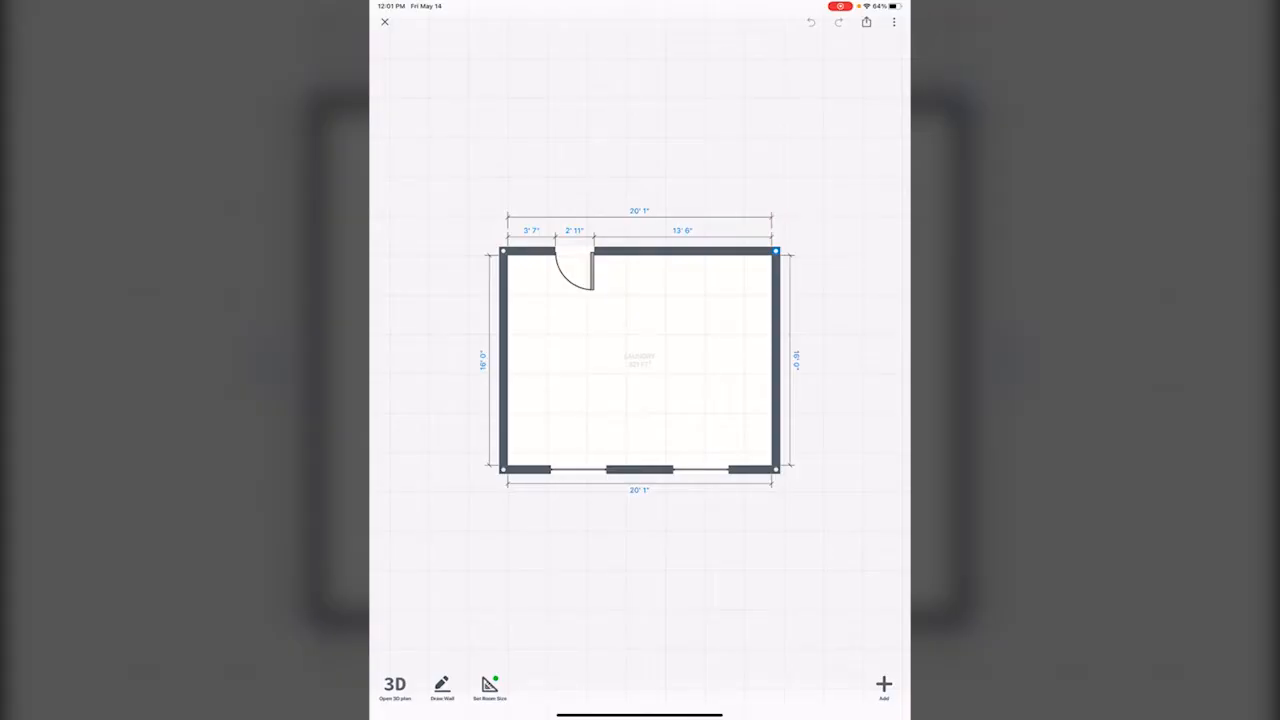
drag(776, 252, 710, 252)
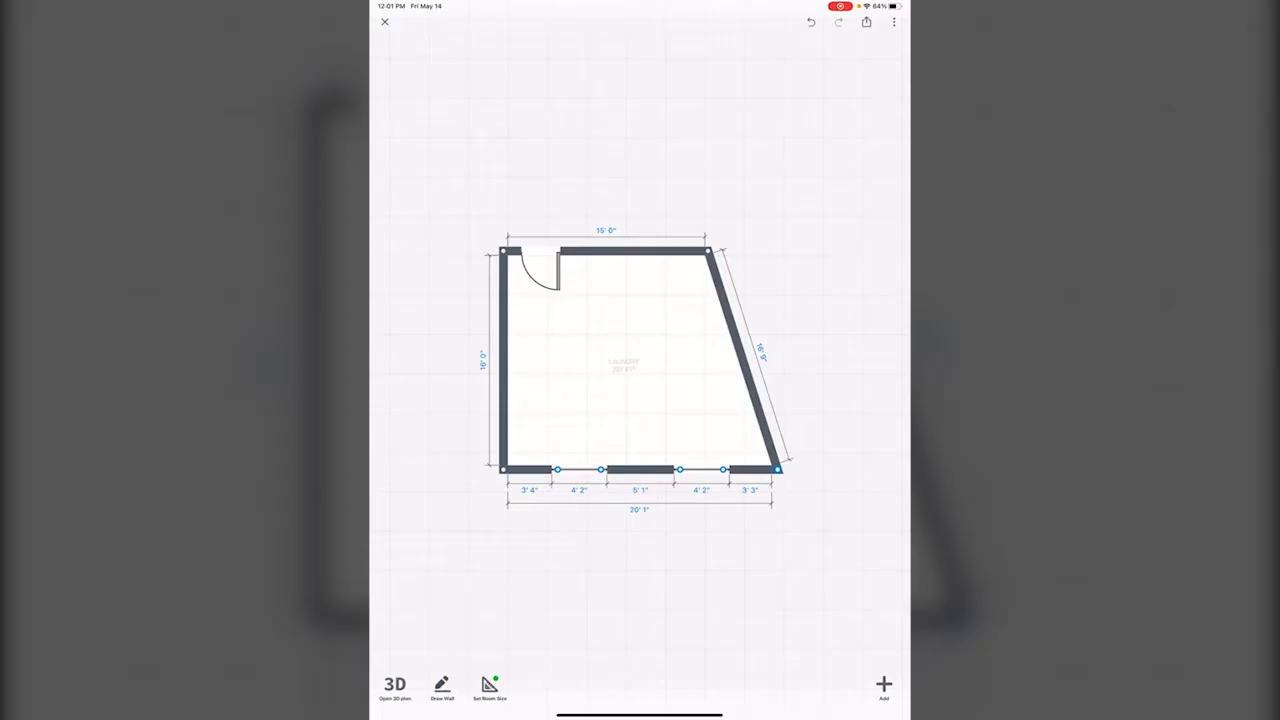
drag(784, 470, 710, 470)
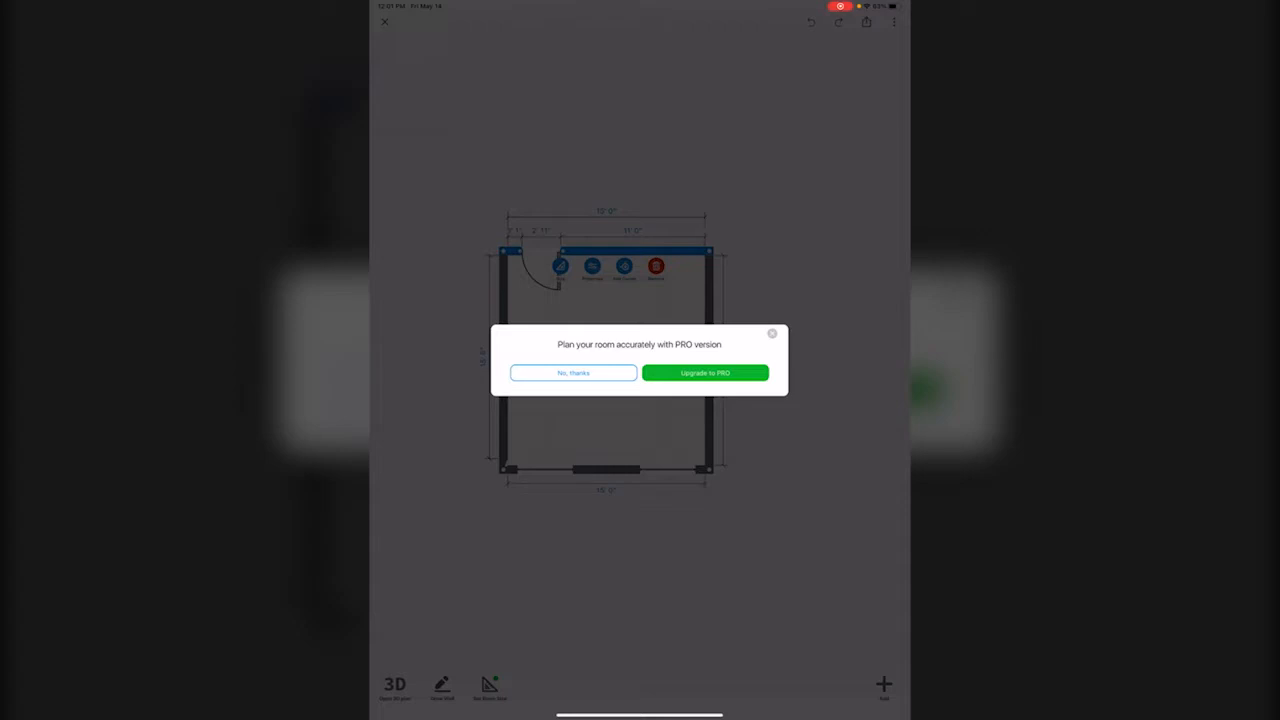
Decline the PRO offer, dismiss the PRO purchase page and close the top wall's Properties panel
click(572, 372)
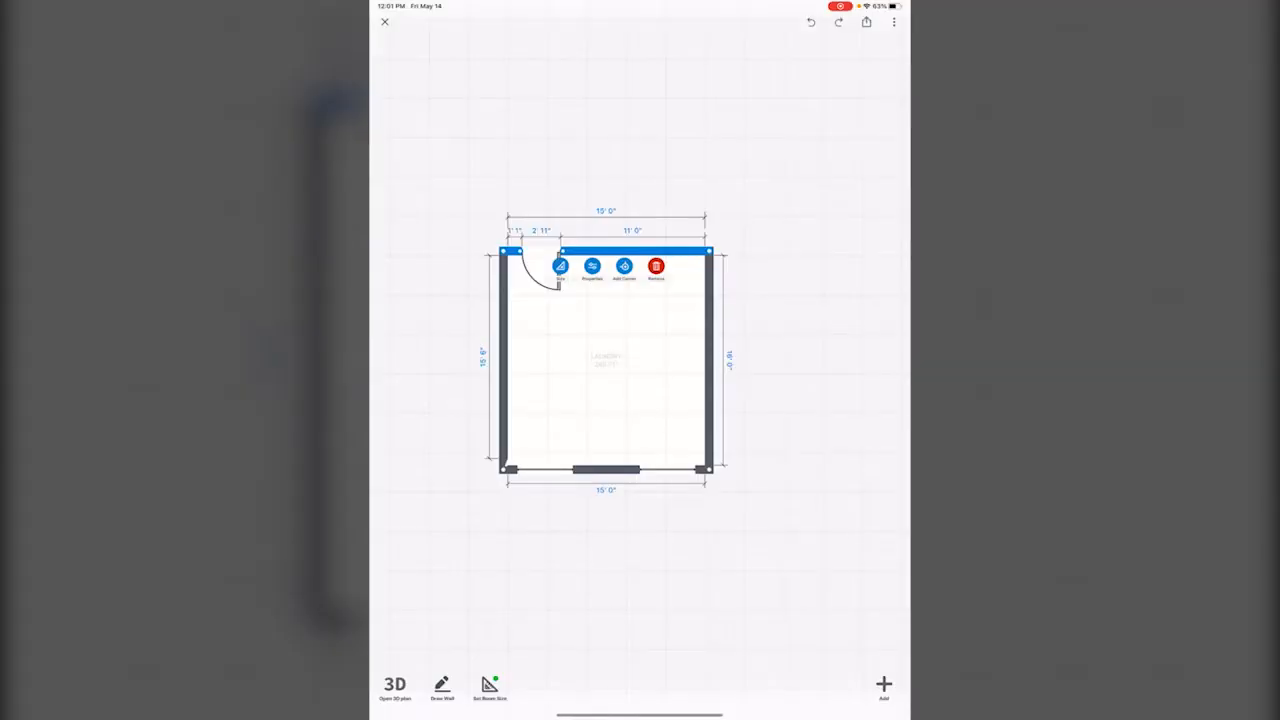
click(592, 268)
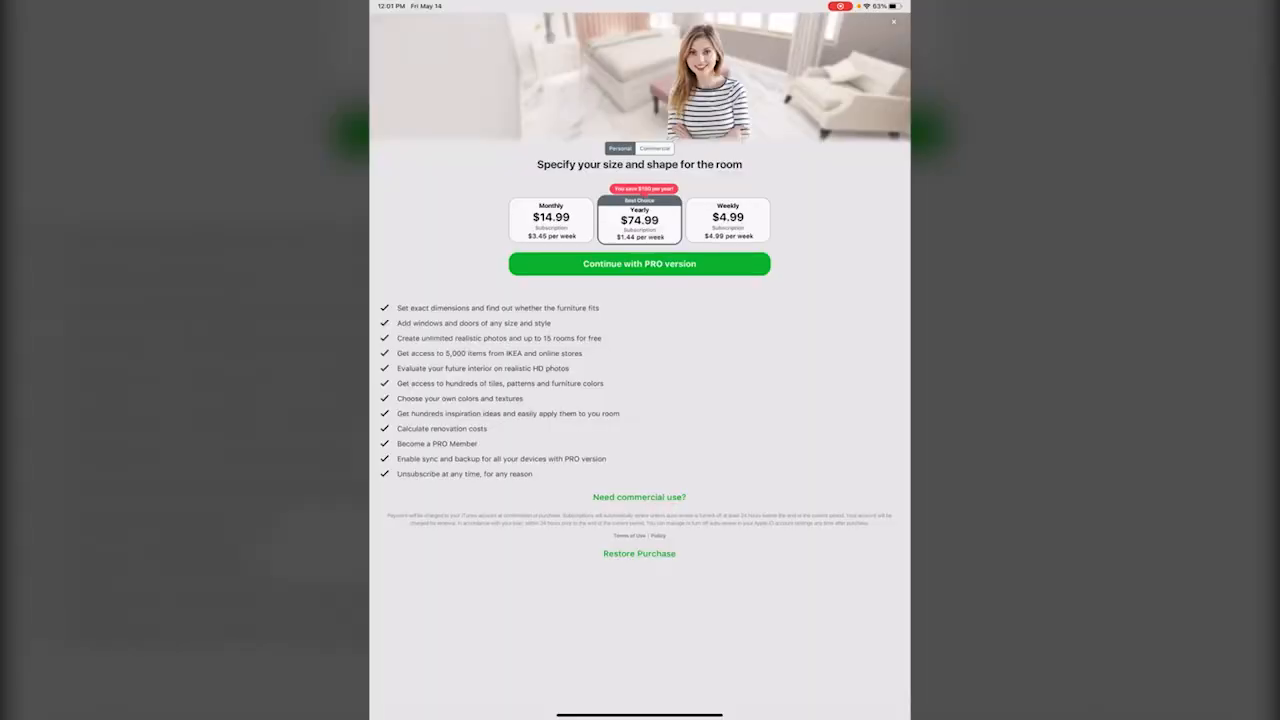
click(892, 22)
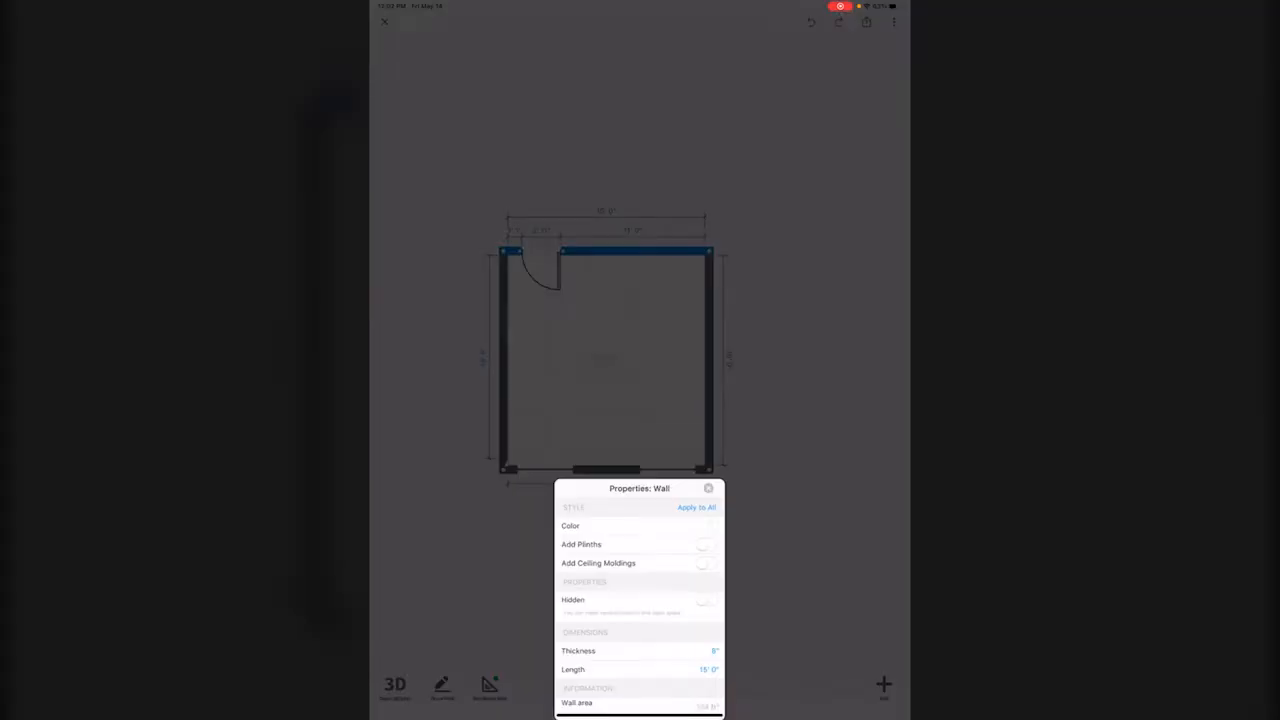
click(708, 488)
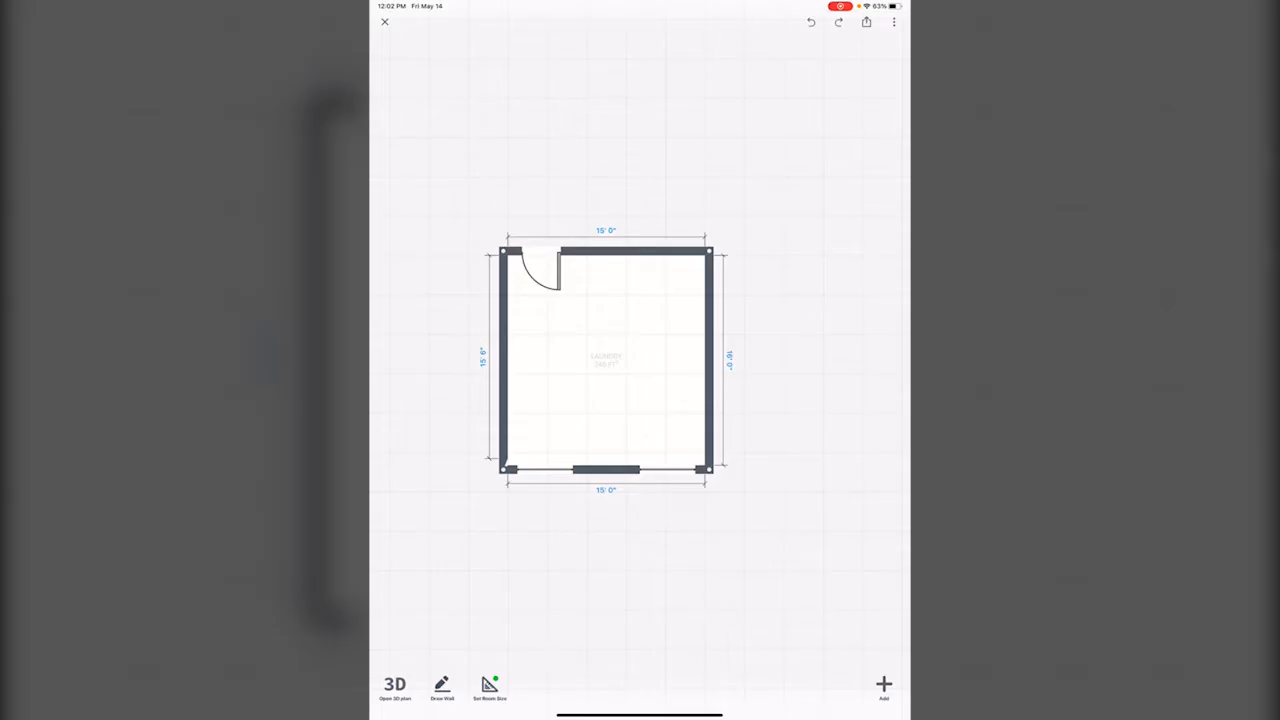
Browse the Doors catalogue and pick a plain white Single Door for the laundry room
click(884, 684)
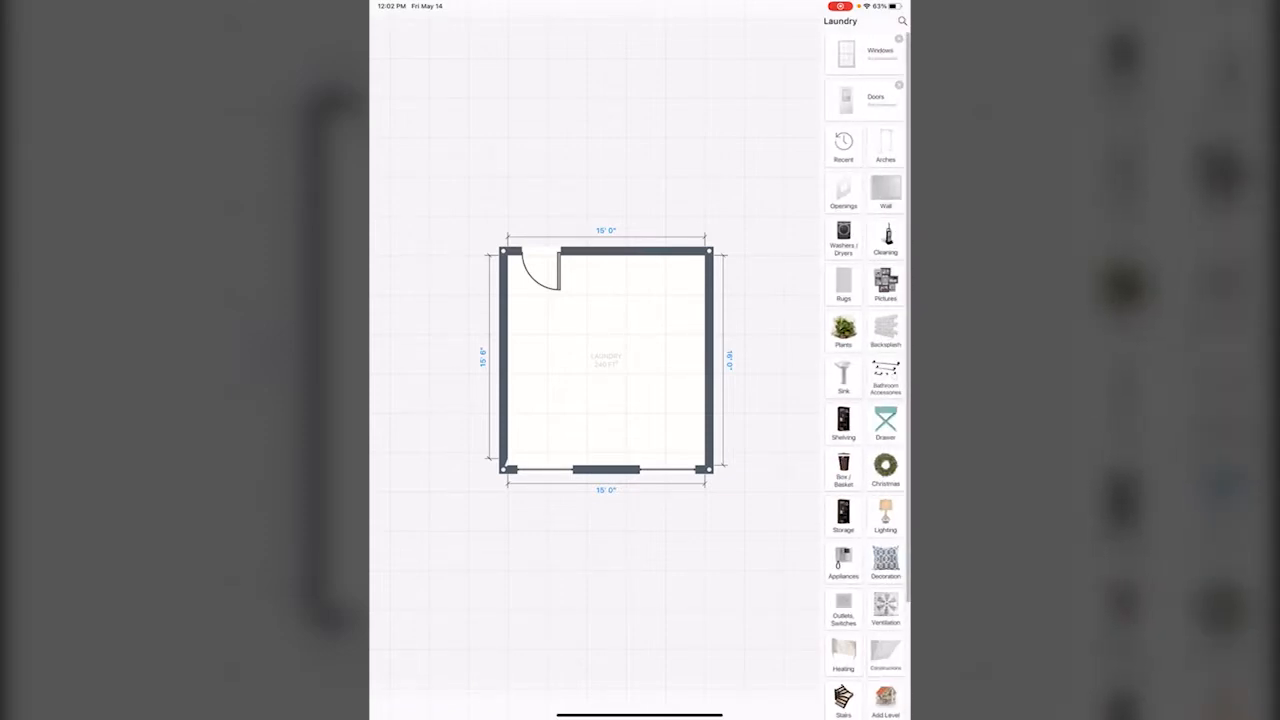
click(844, 100)
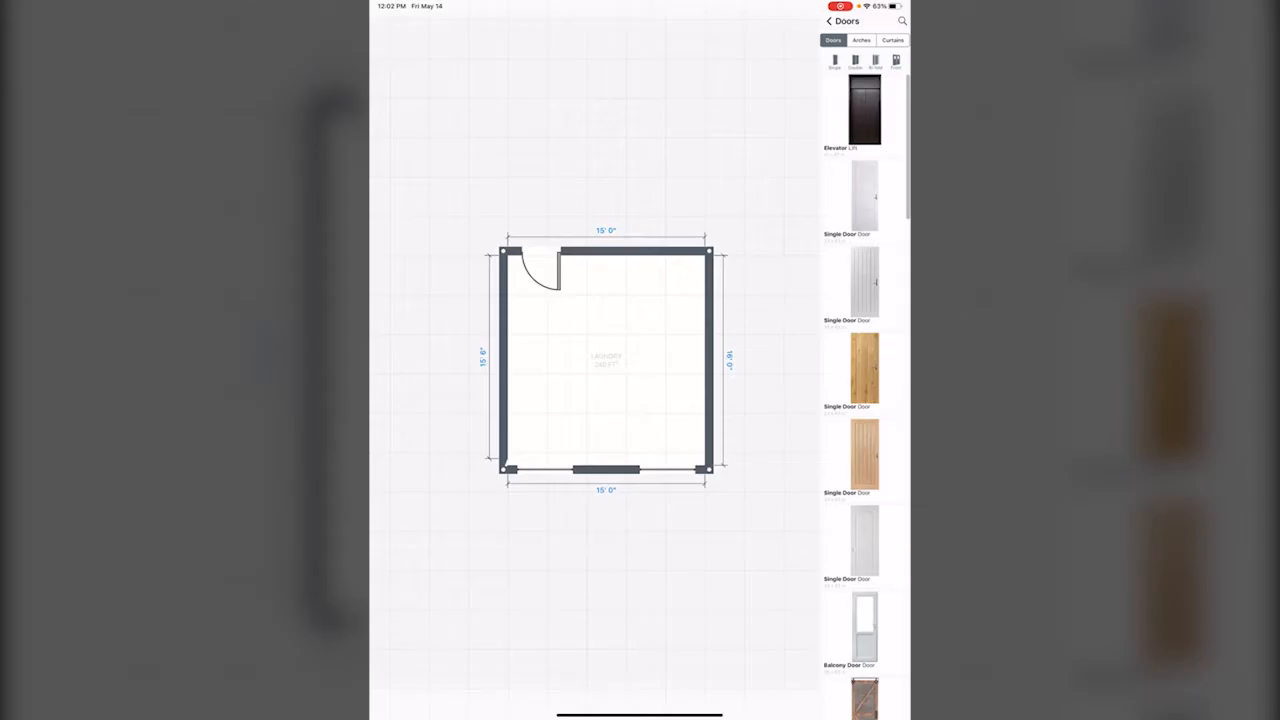
scroll(down, 3)
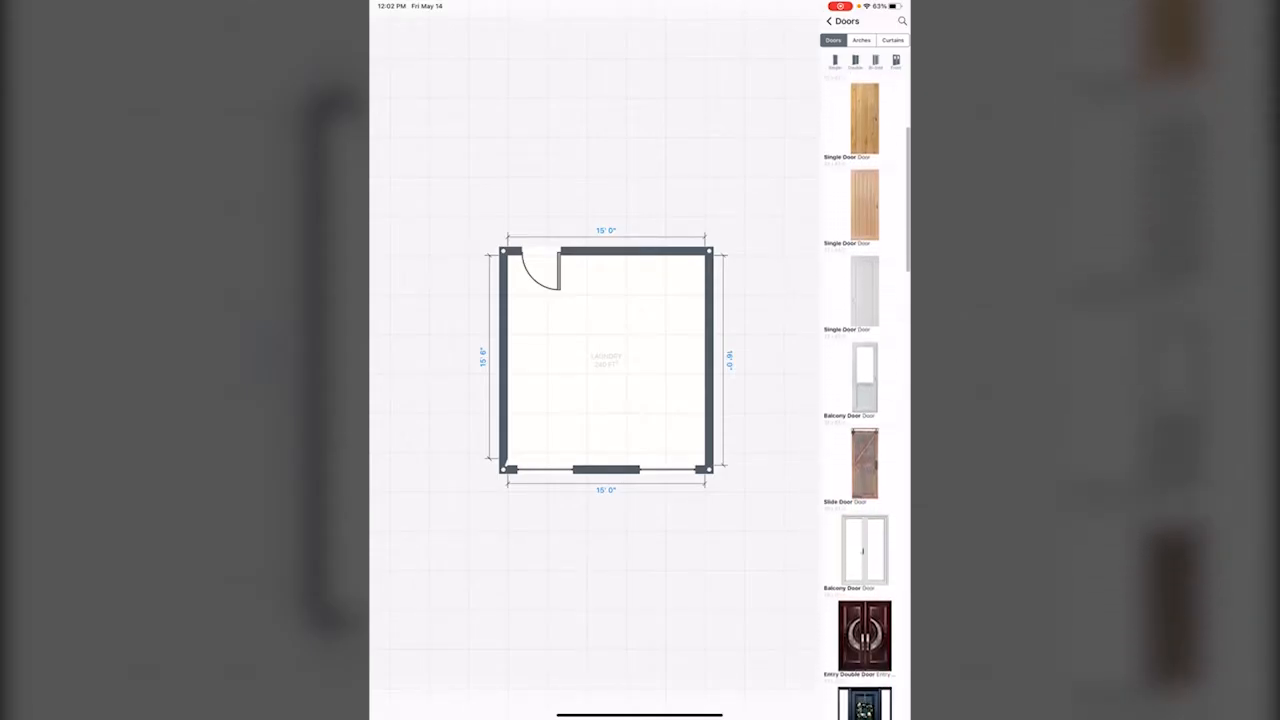
scroll(down, 3)
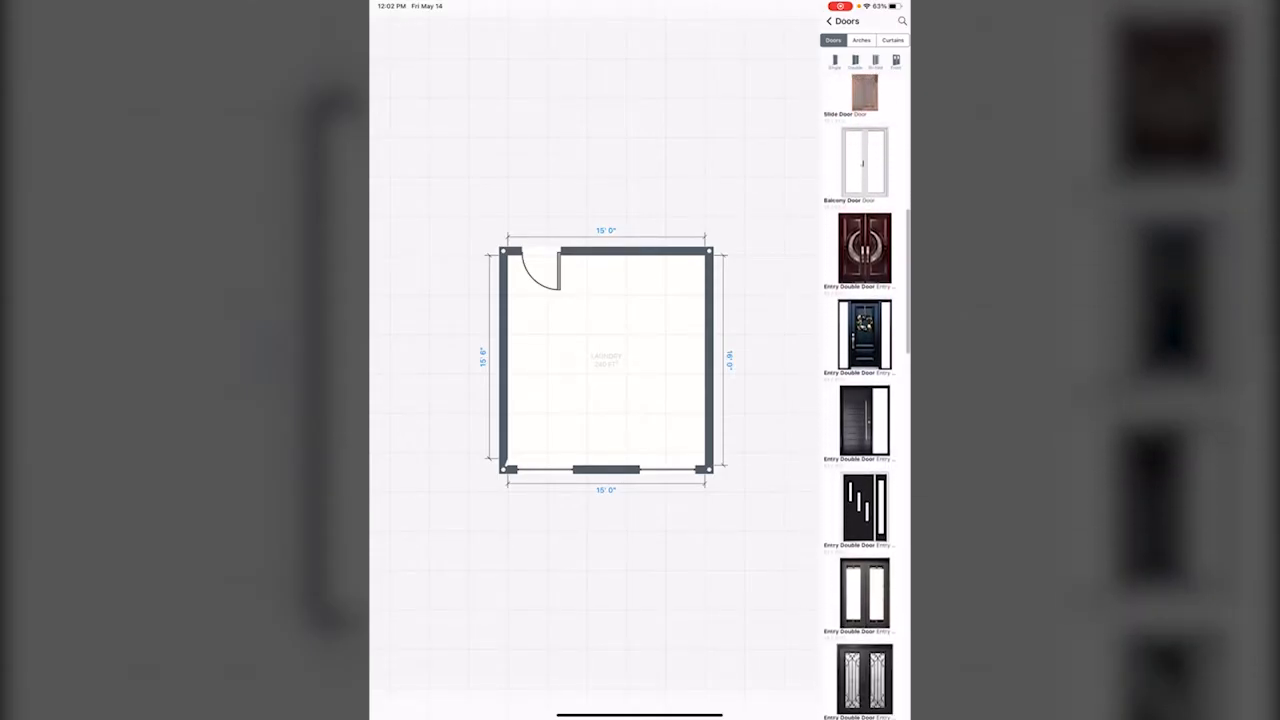
scroll(down, 3)
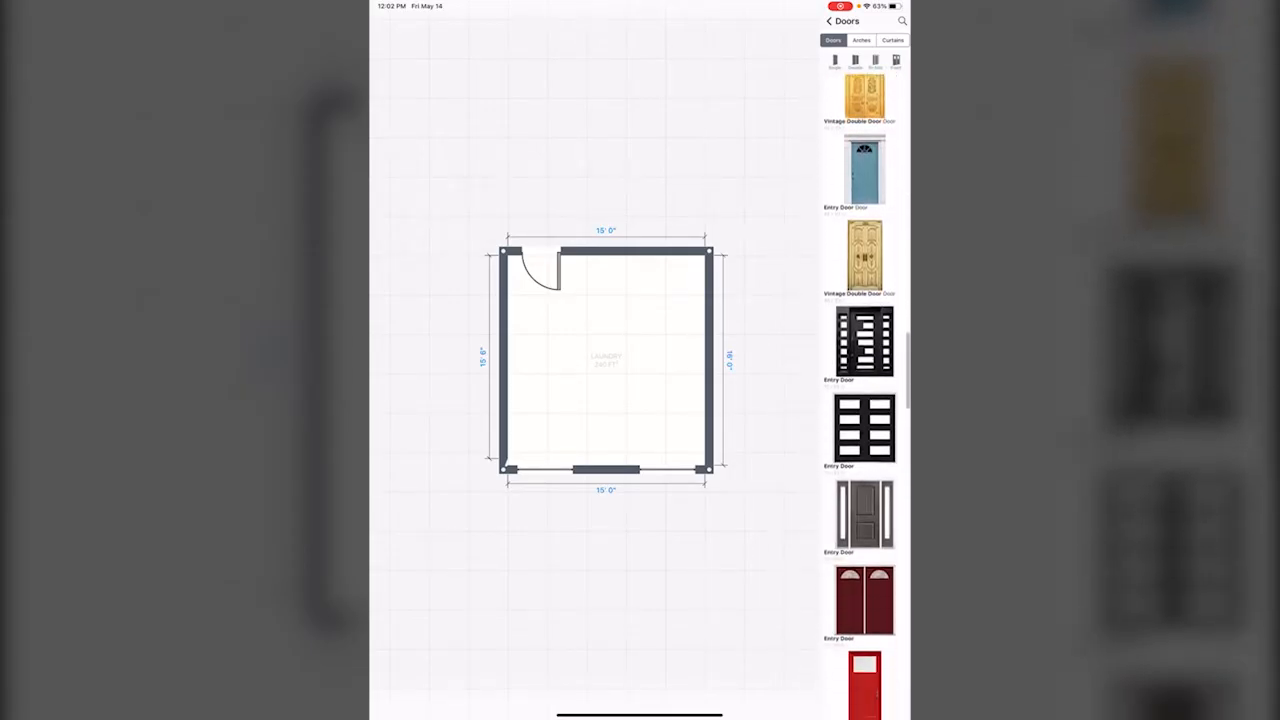
scroll(down, 3)
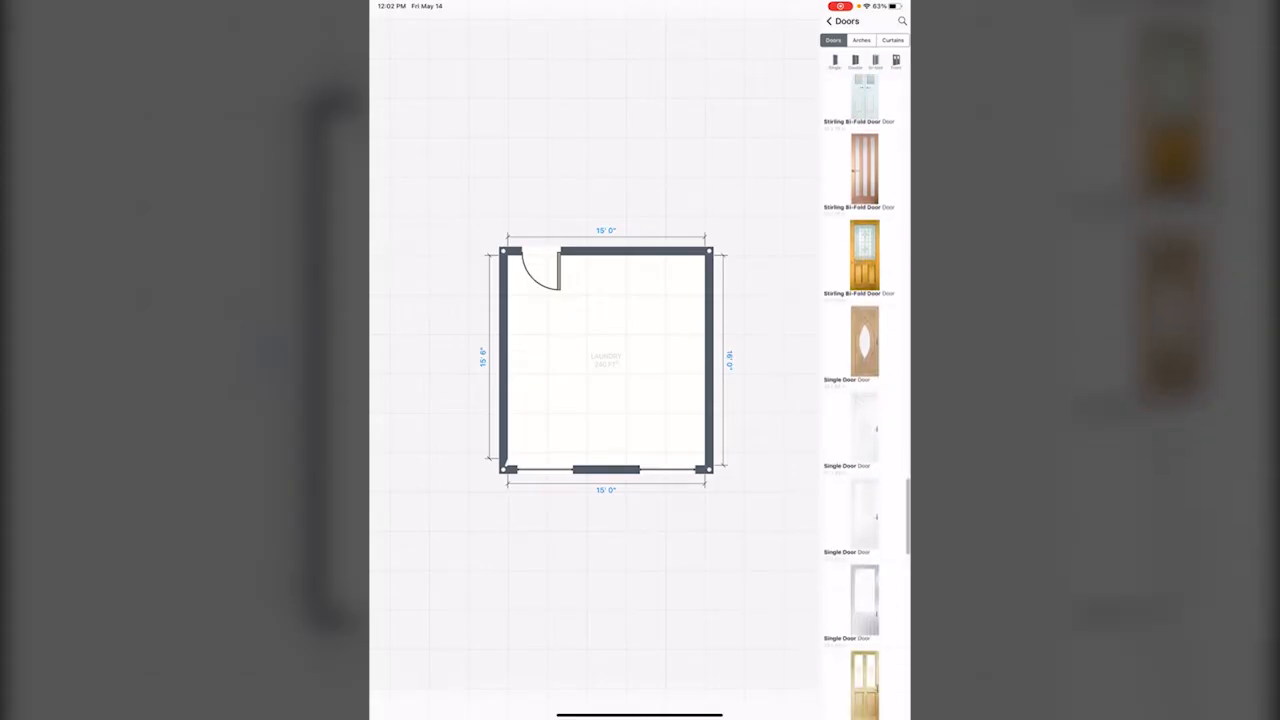
scroll(down, 3)
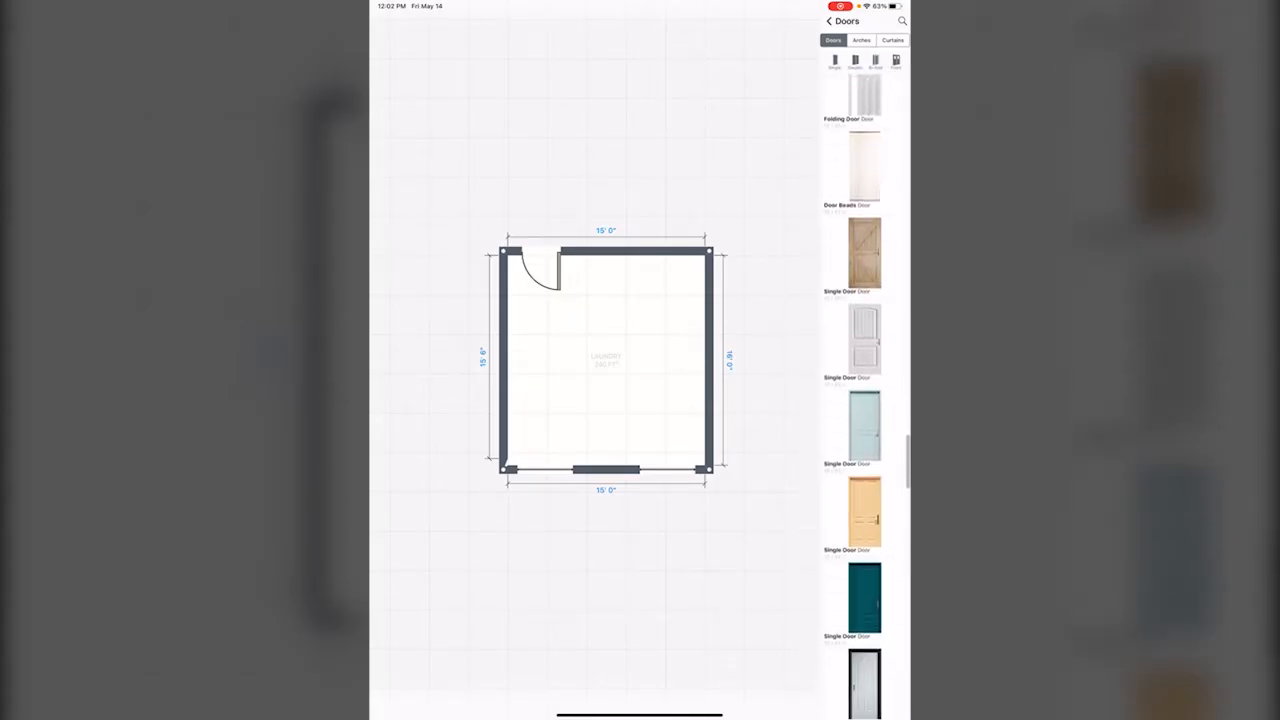
scroll(down, 3)
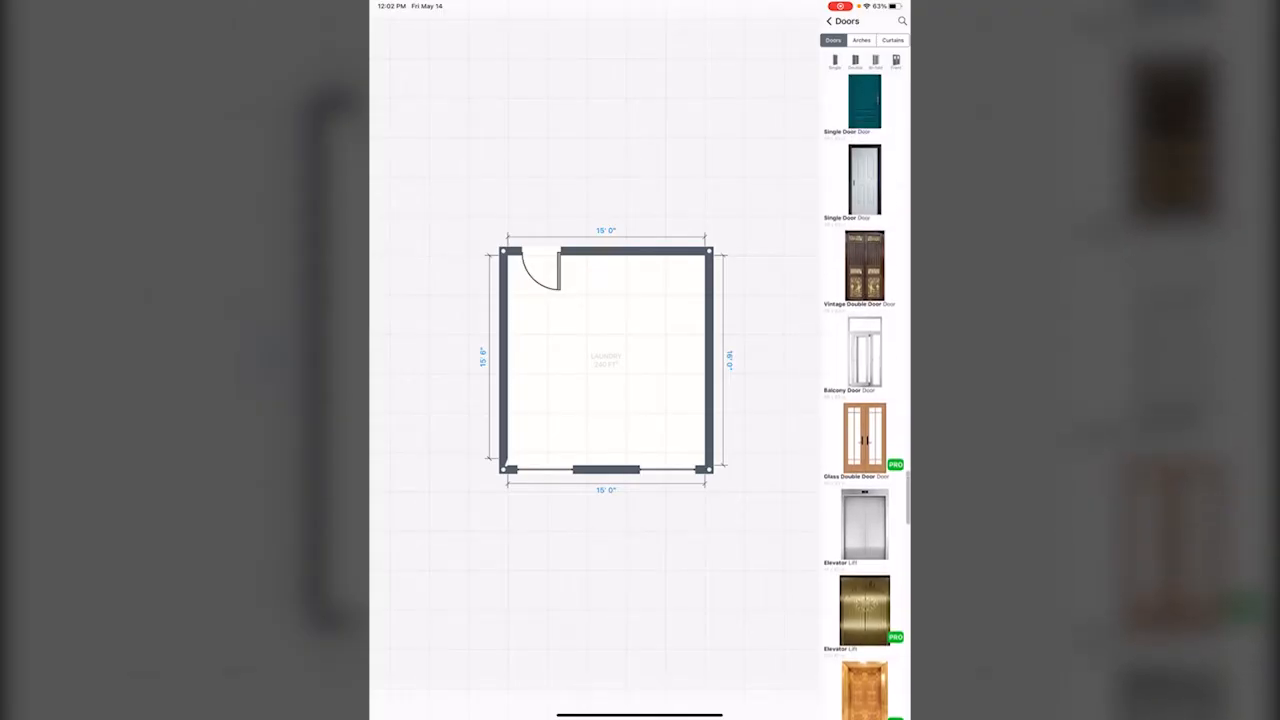
scroll(down, 3)
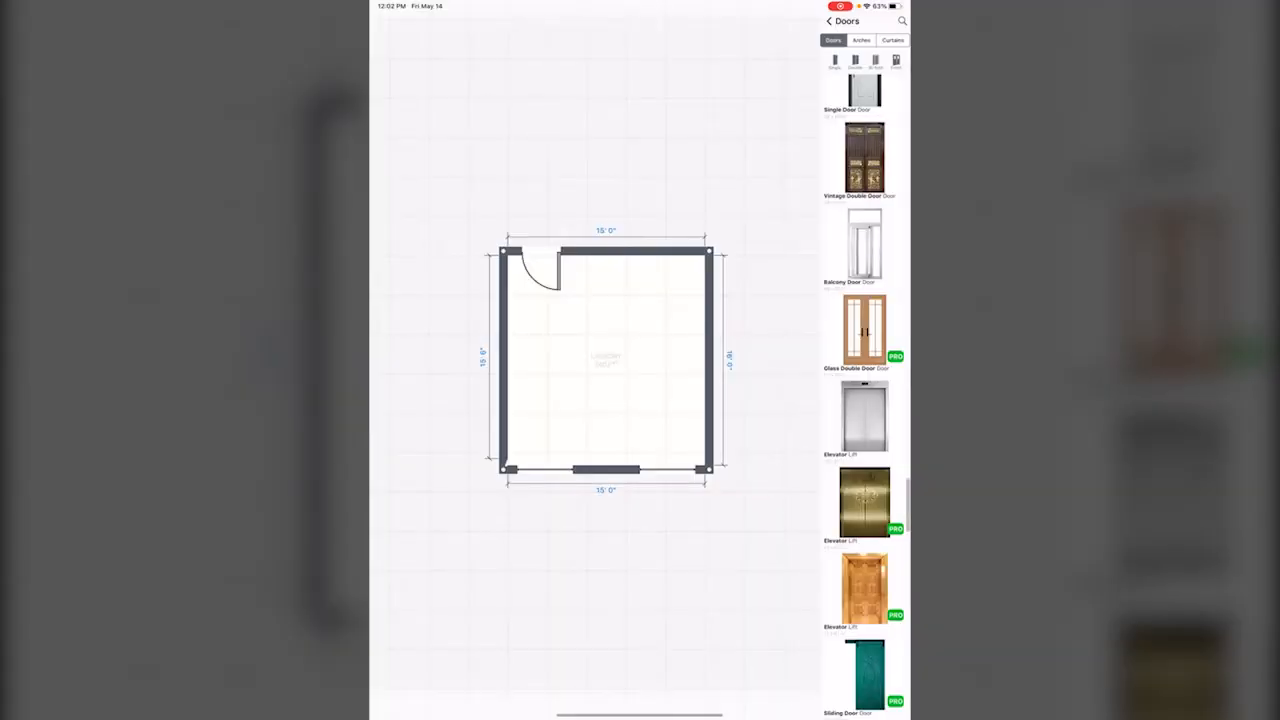
scroll(down, 3)
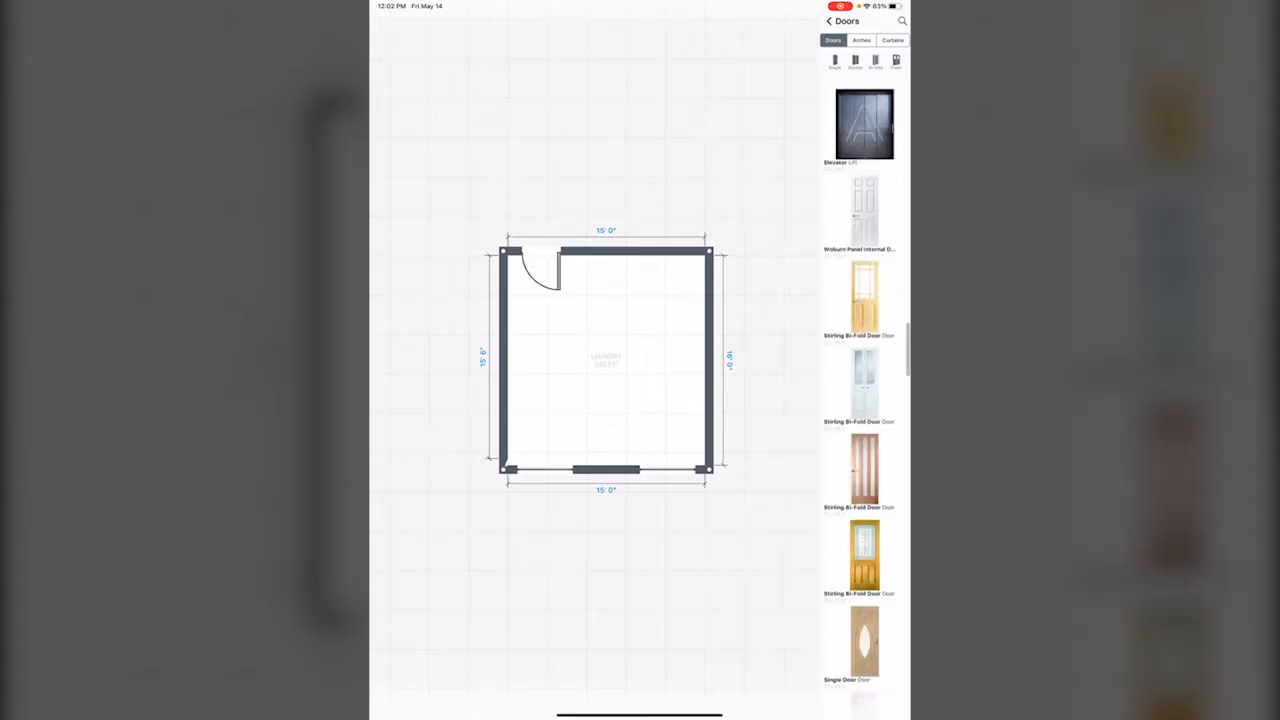
scroll(down, 3)
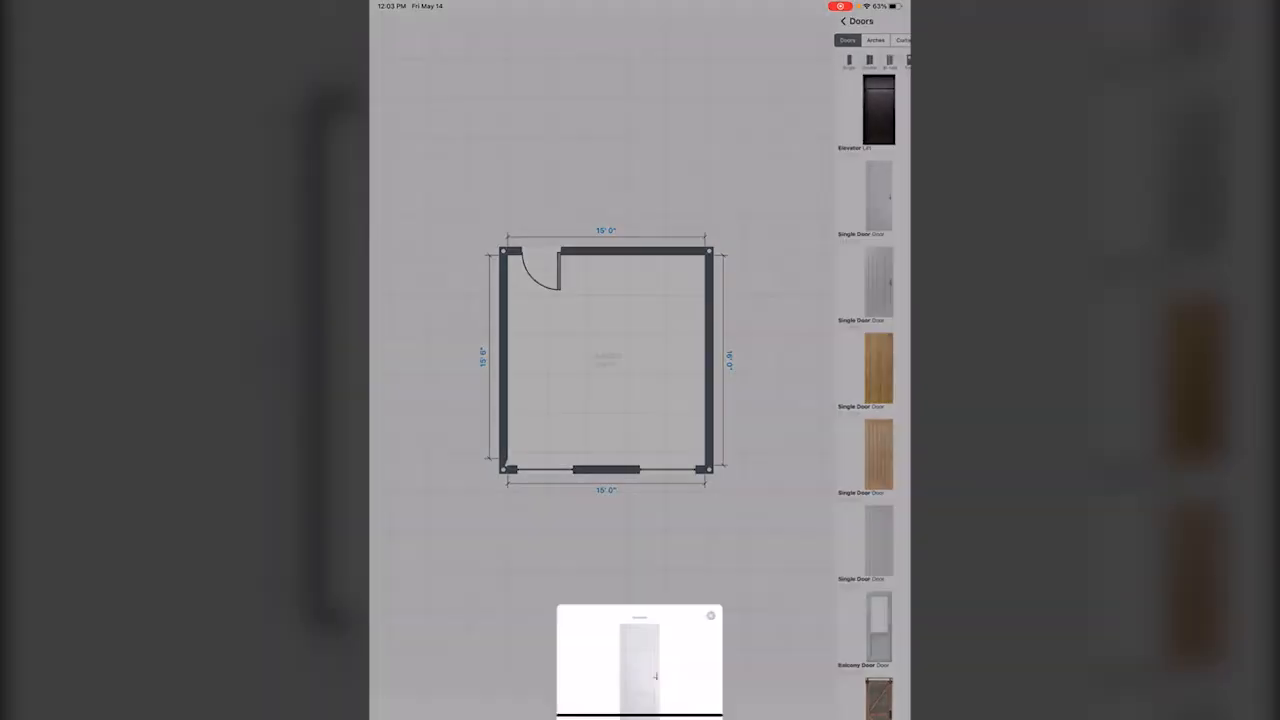
Place the white door at the right end of the top wall and go to the Washers & Dryers category
click(640, 660)
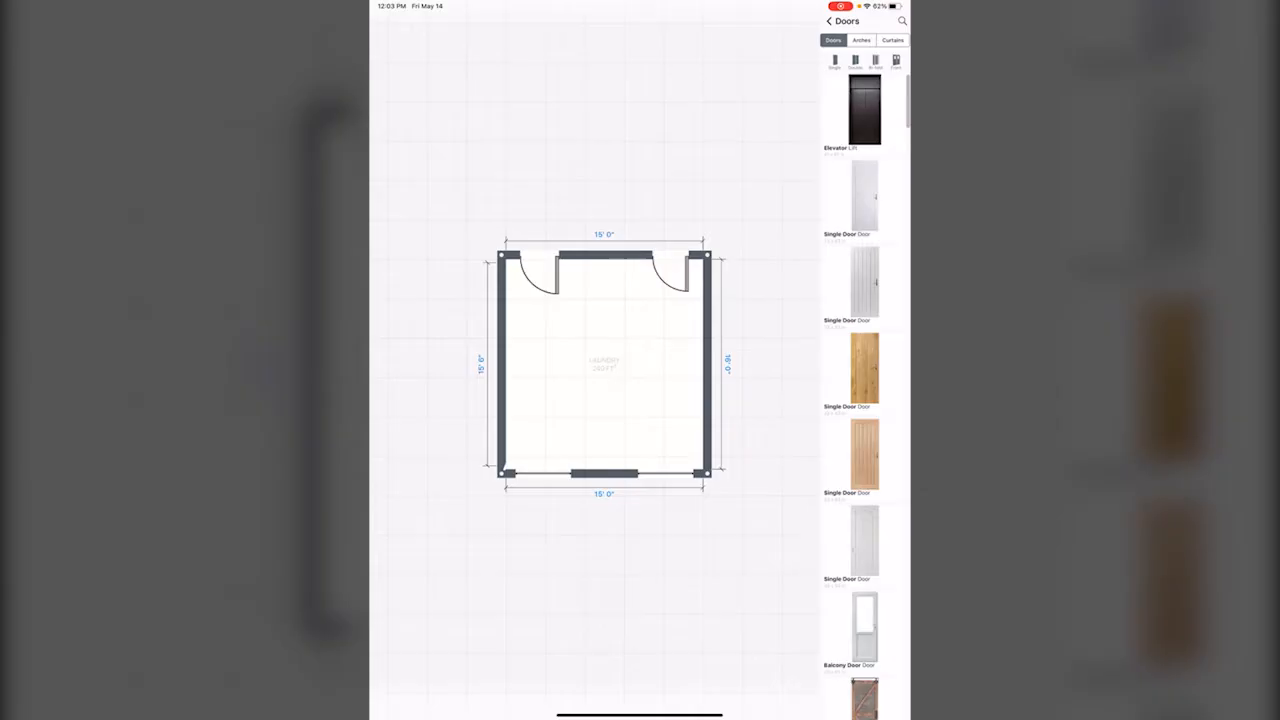
click(828, 20)
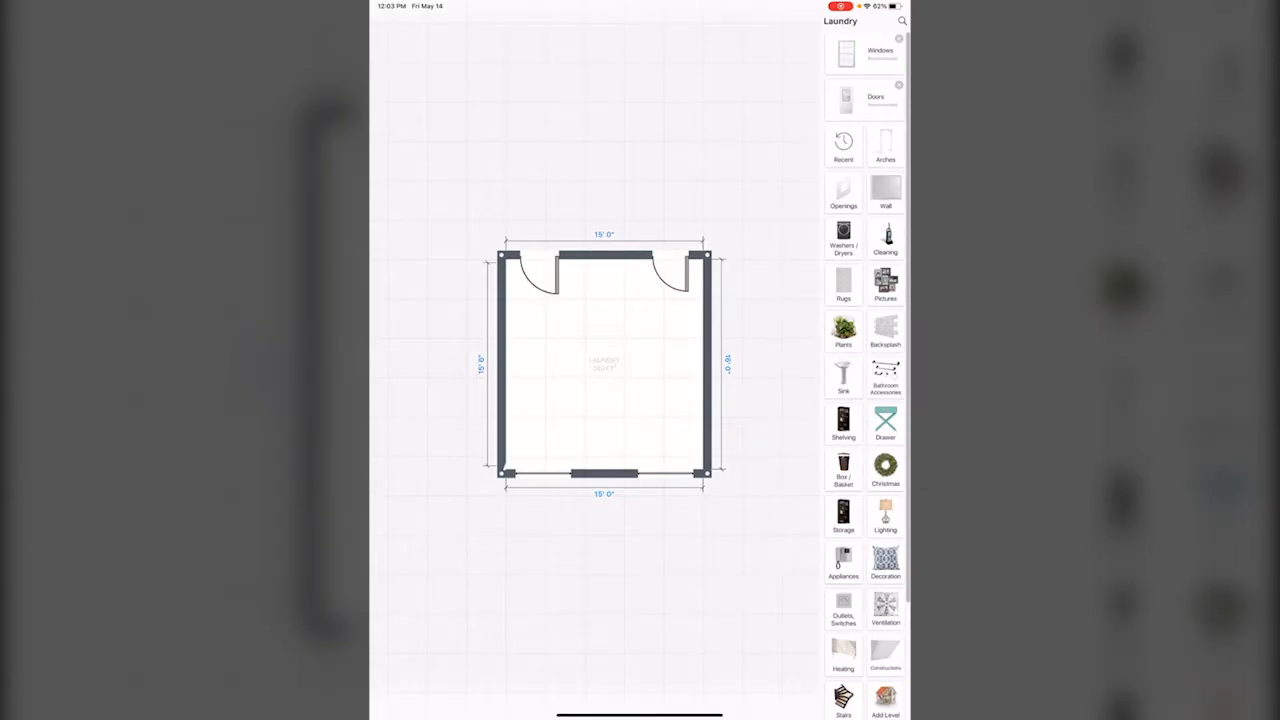
click(844, 240)
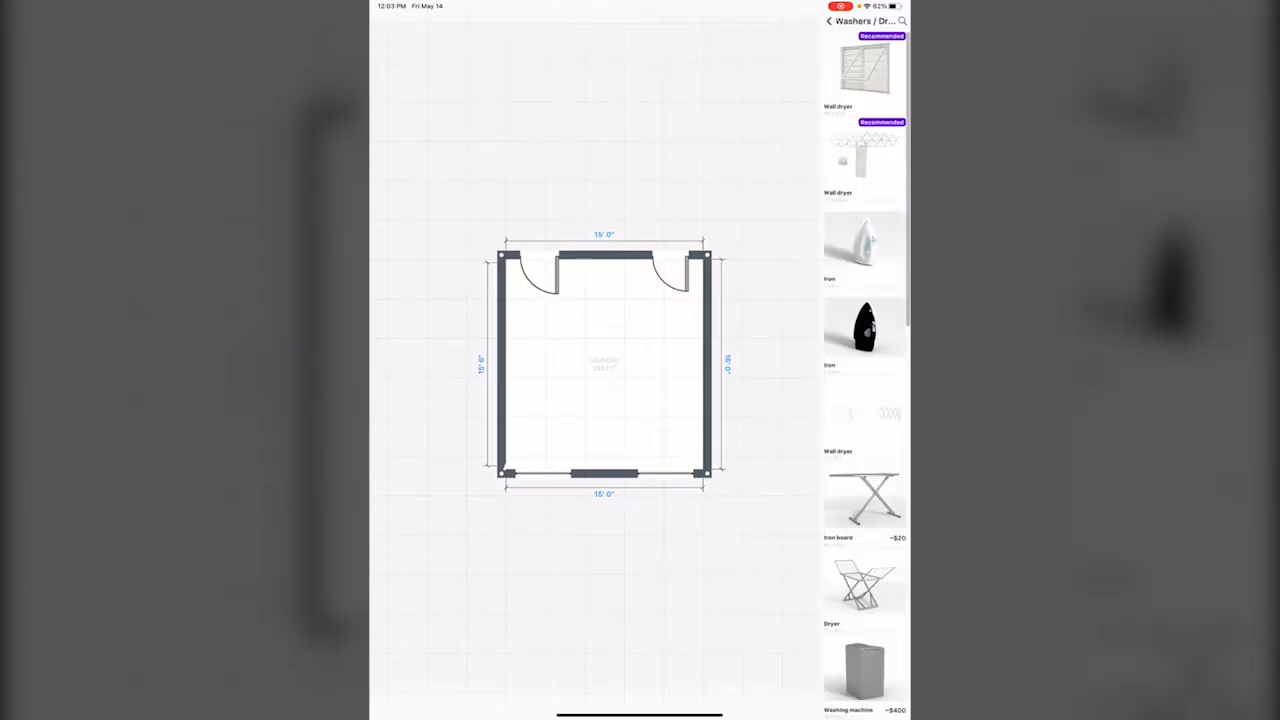
Place a black washing machine on the top wall between the doors and view the room in 3D
scroll(down, 3)
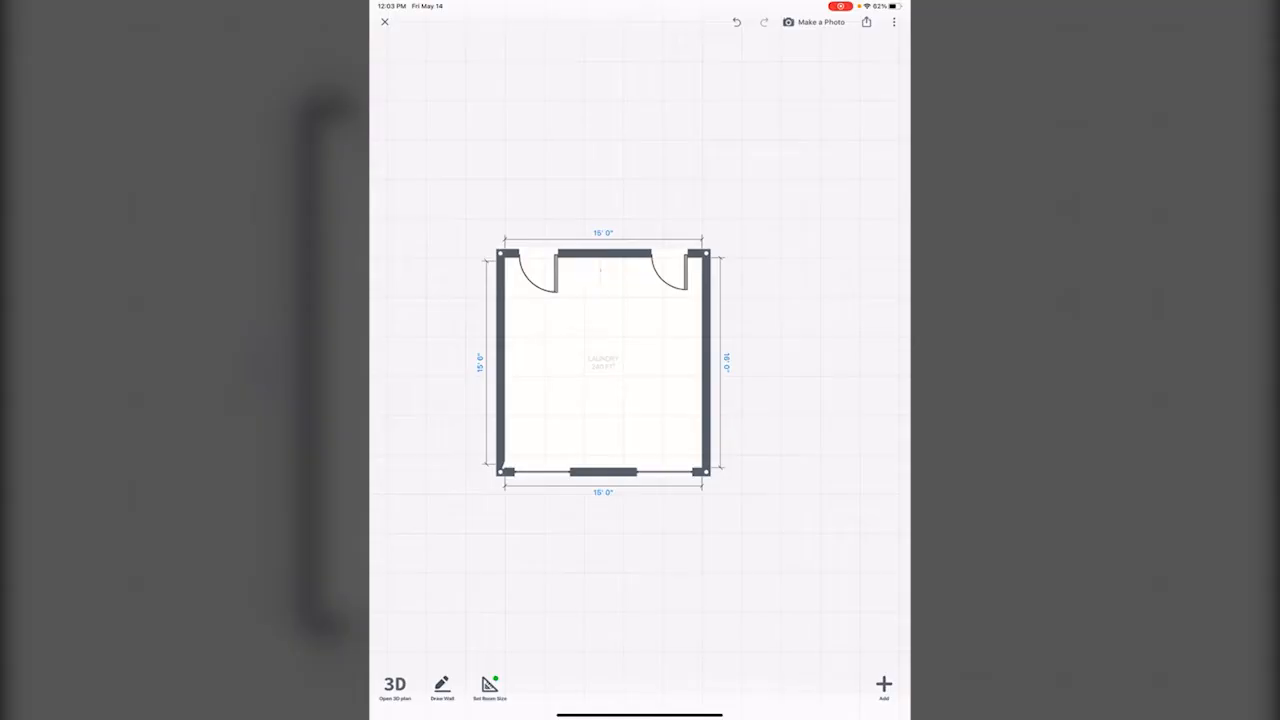
click(600, 270)
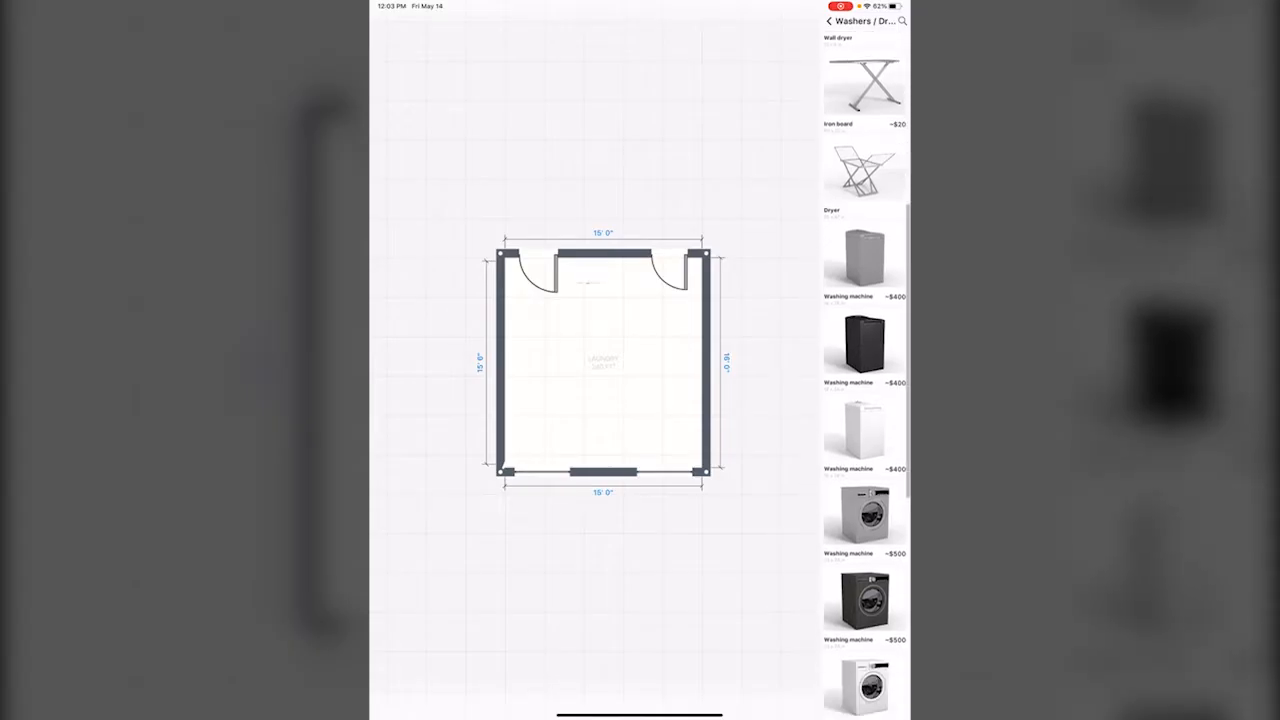
scroll(down, 3)
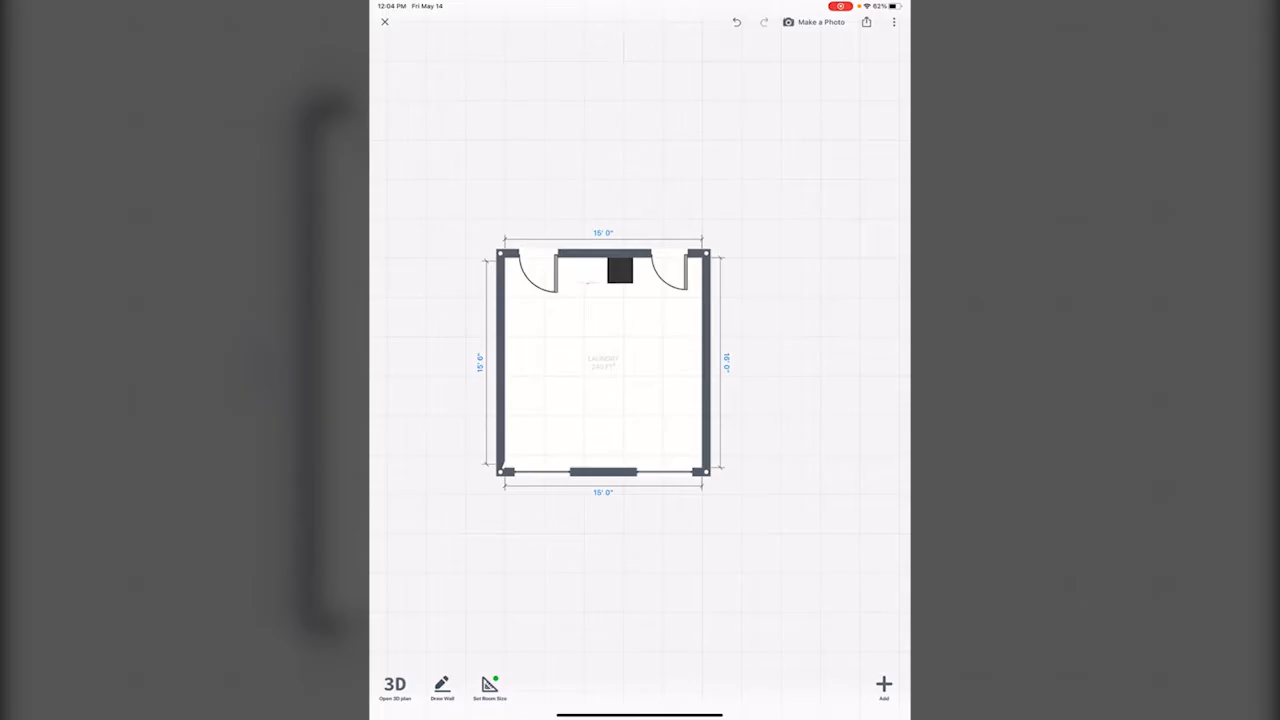
click(396, 688)
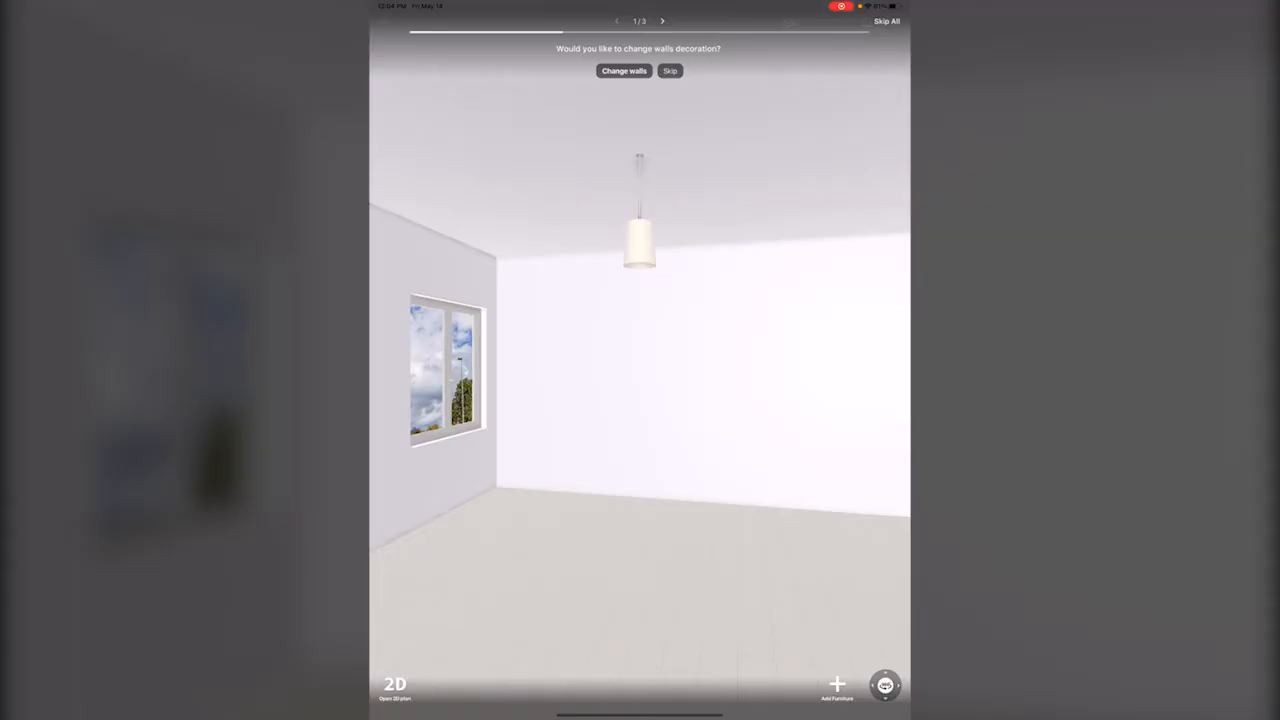
Browse Bricks, Wallpaper and Tiles finishes and apply white square tiles to the walls, declining PRO
click(624, 70)
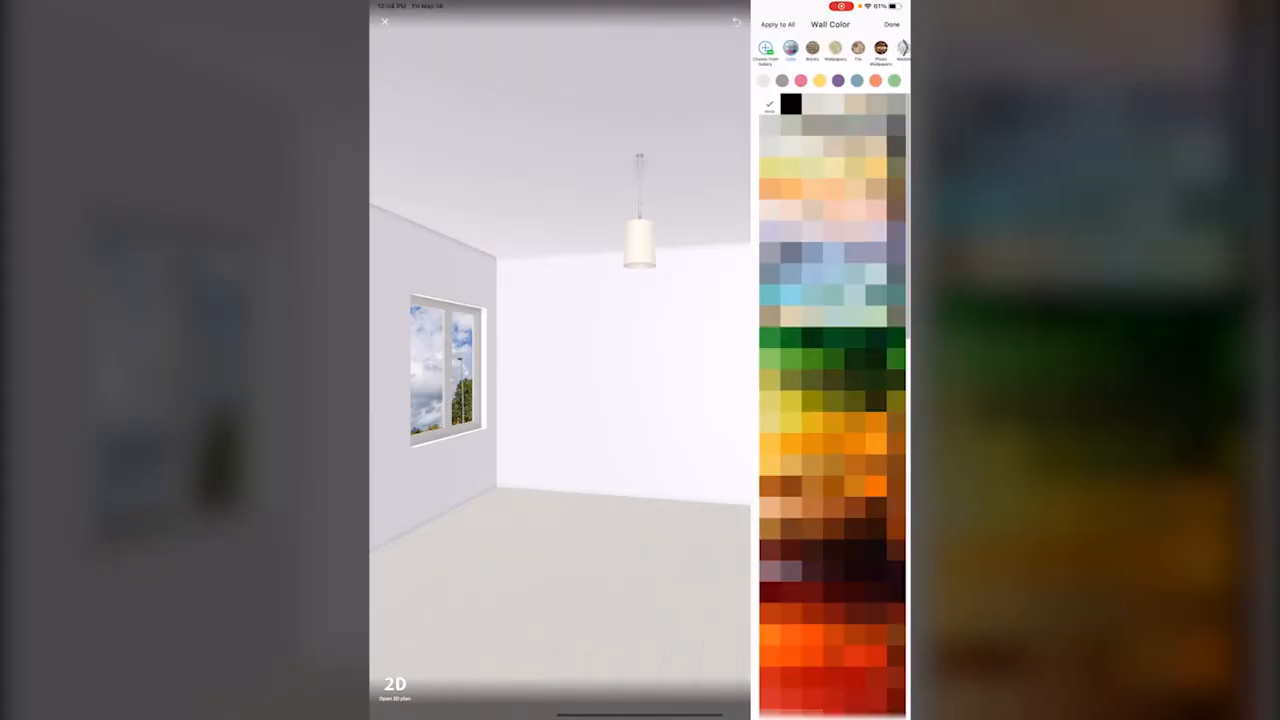
click(812, 48)
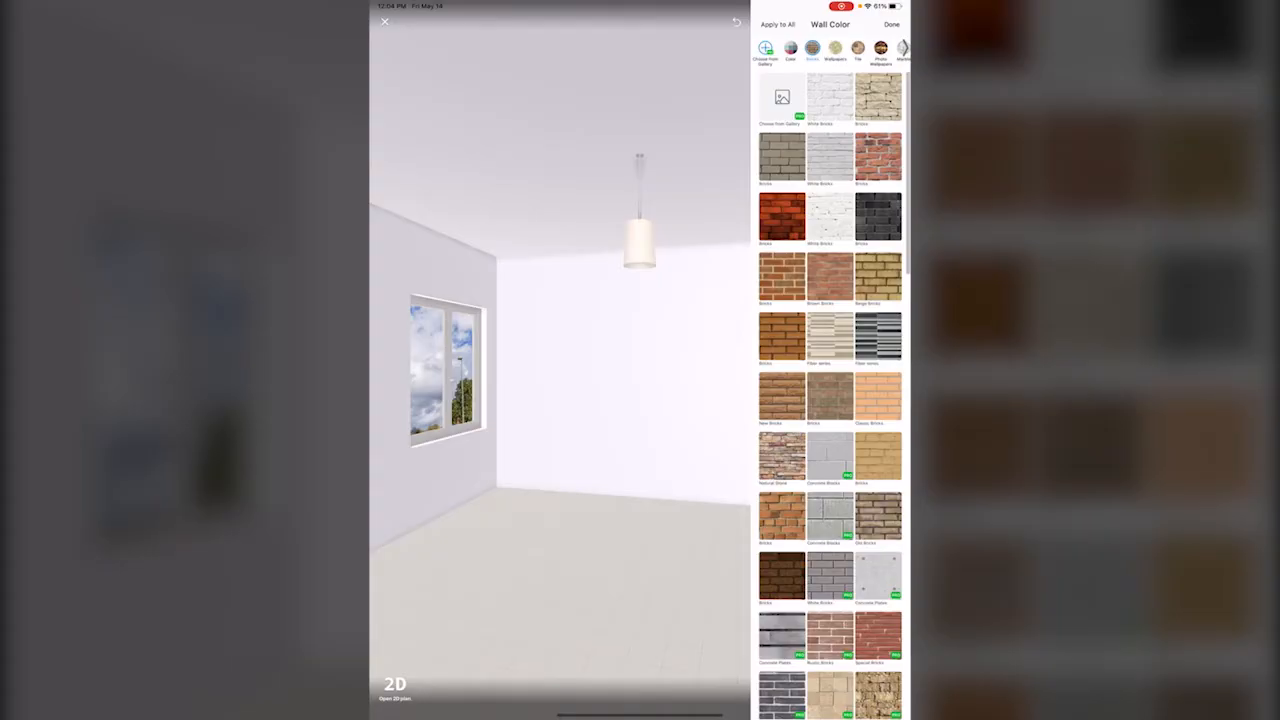
click(836, 48)
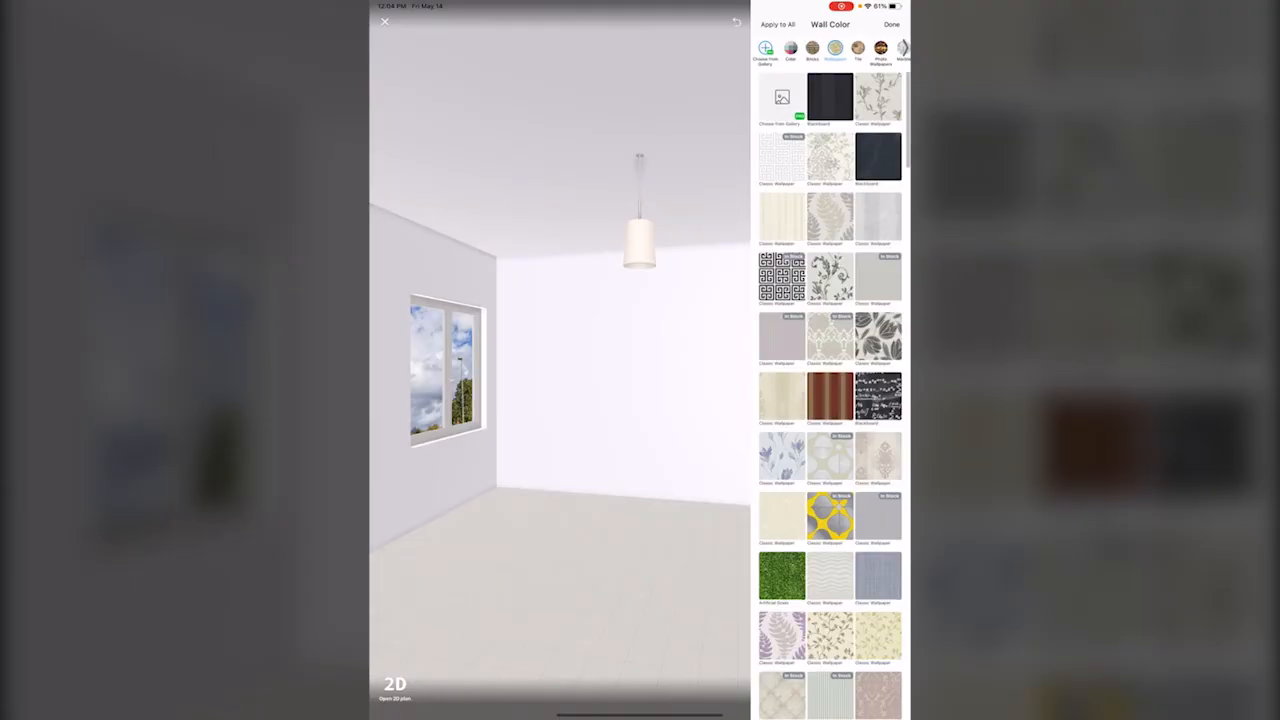
click(858, 48)
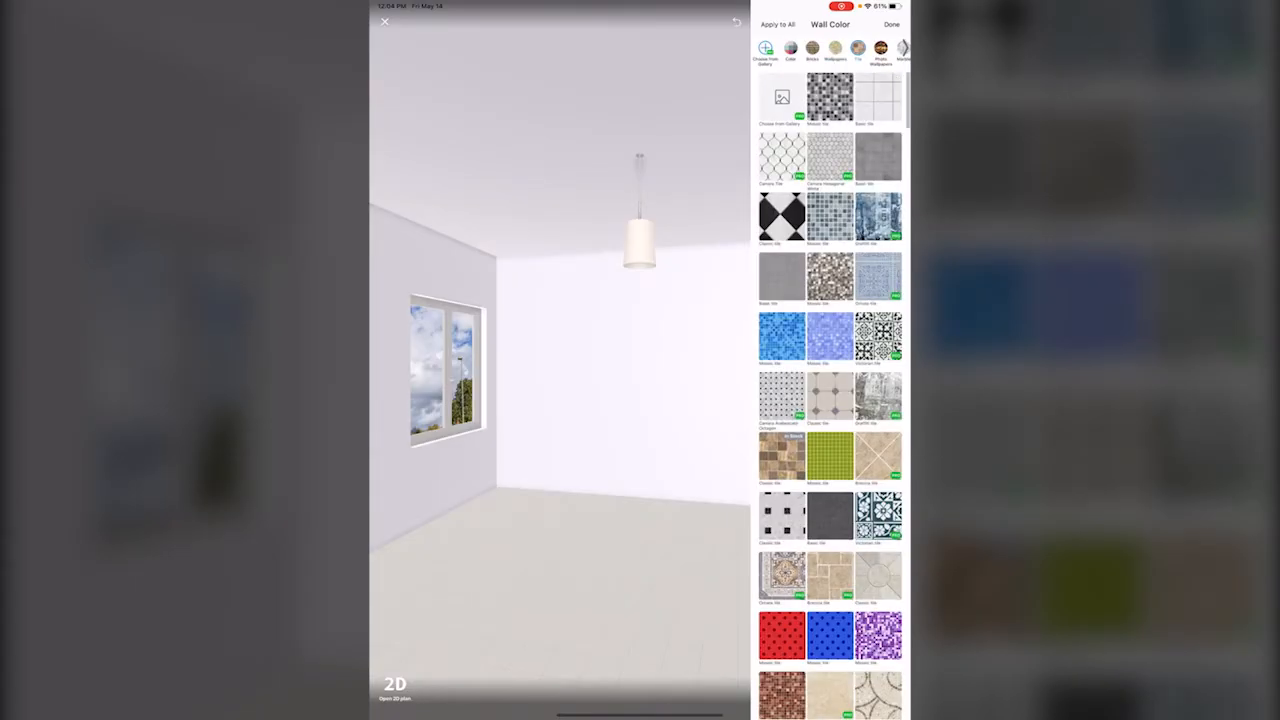
click(780, 336)
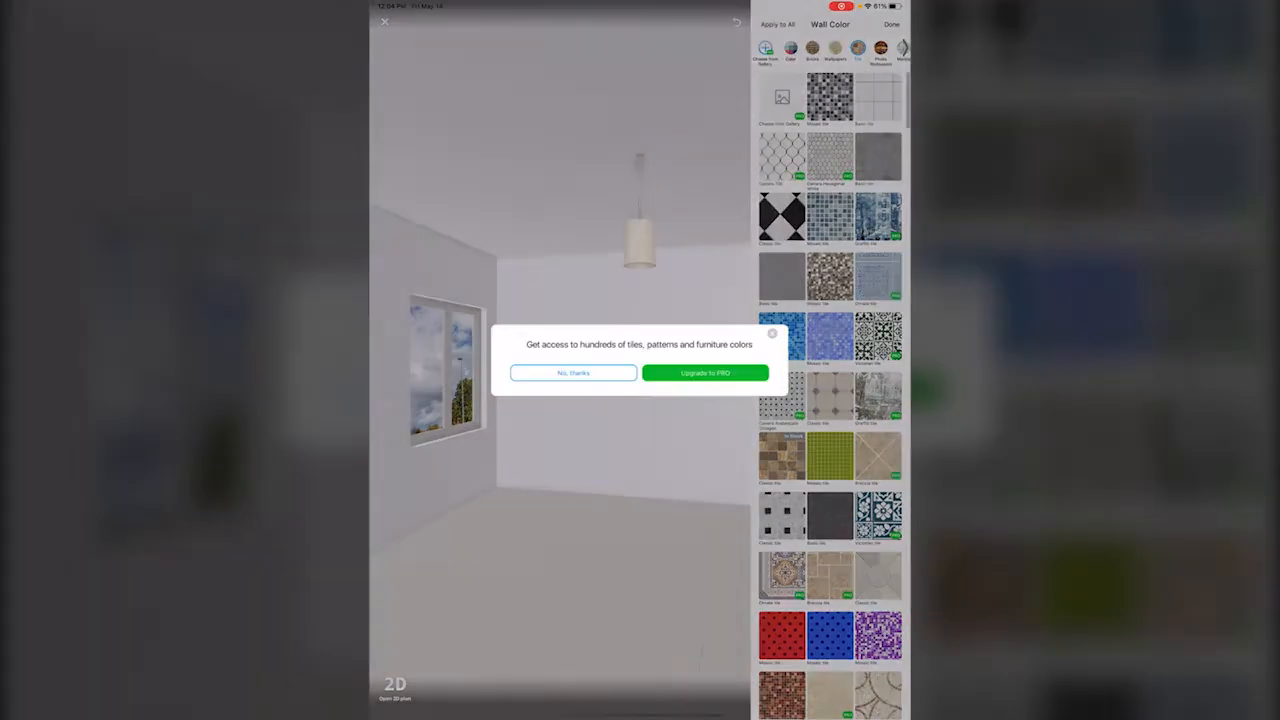
click(572, 374)
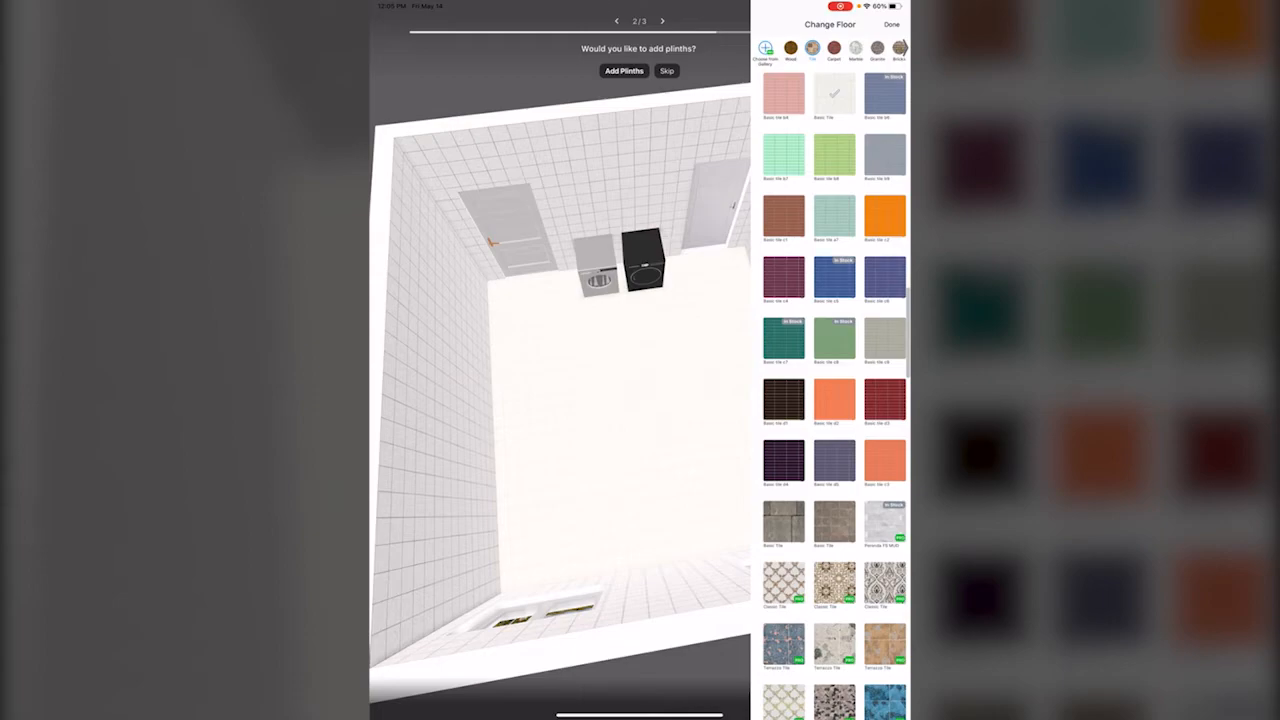
Try brown, green marble and red floors, then apply the dark patterned marble floor and finish
click(784, 400)
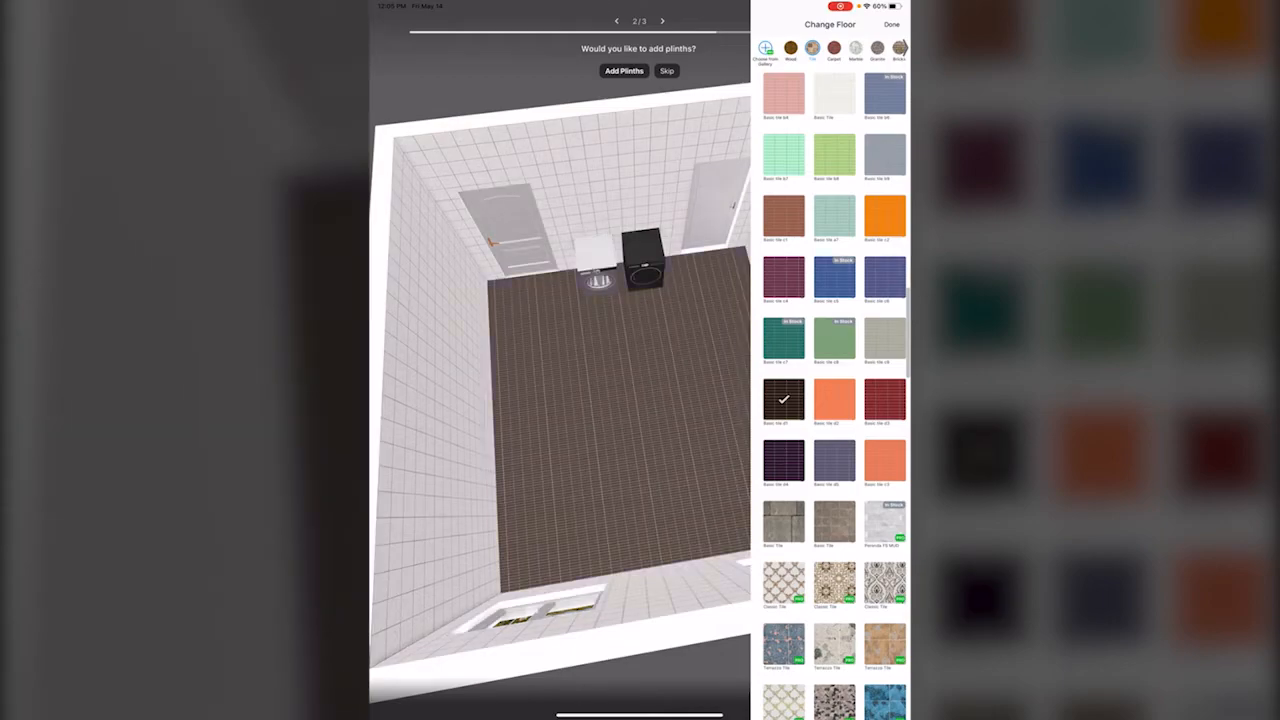
click(856, 48)
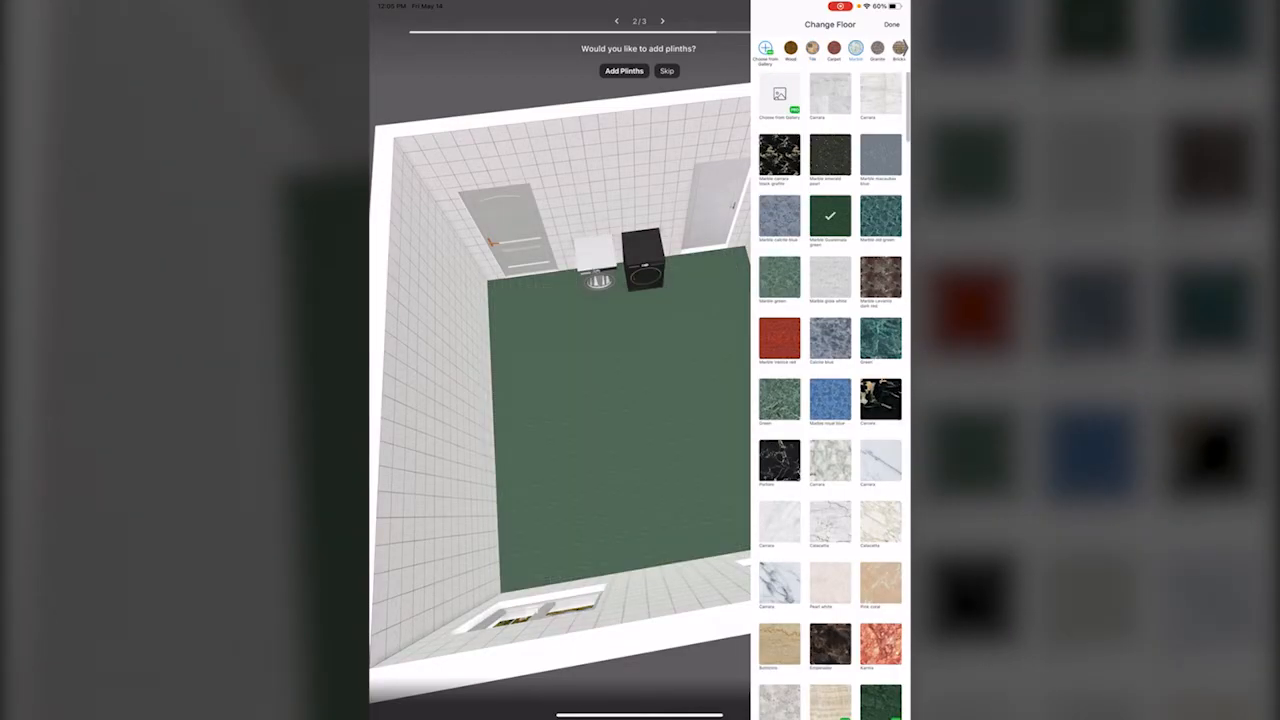
click(780, 336)
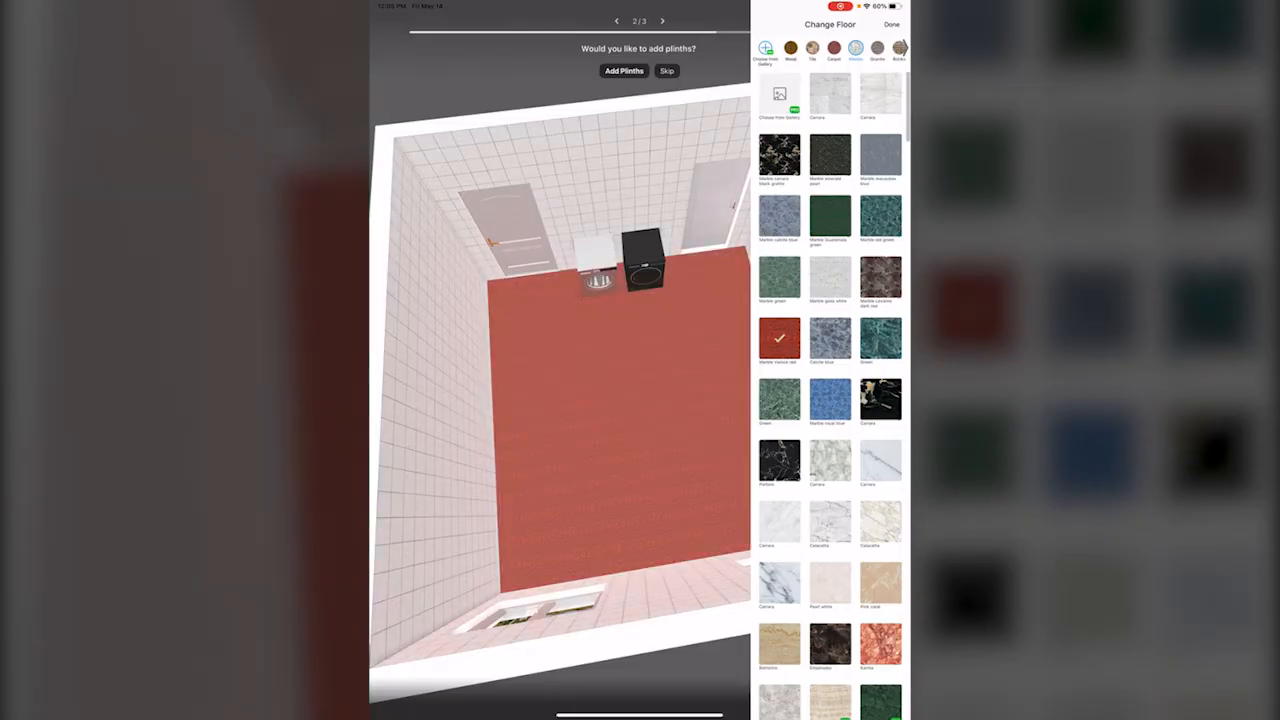
click(880, 400)
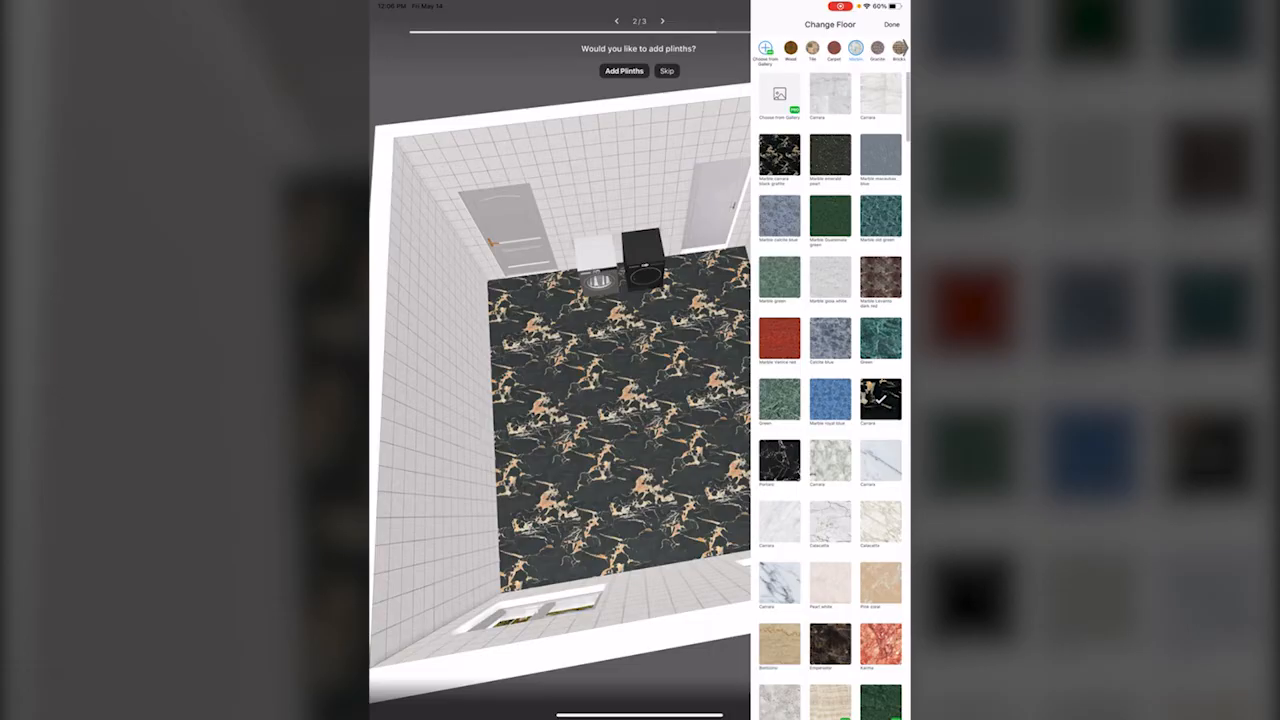
click(890, 24)
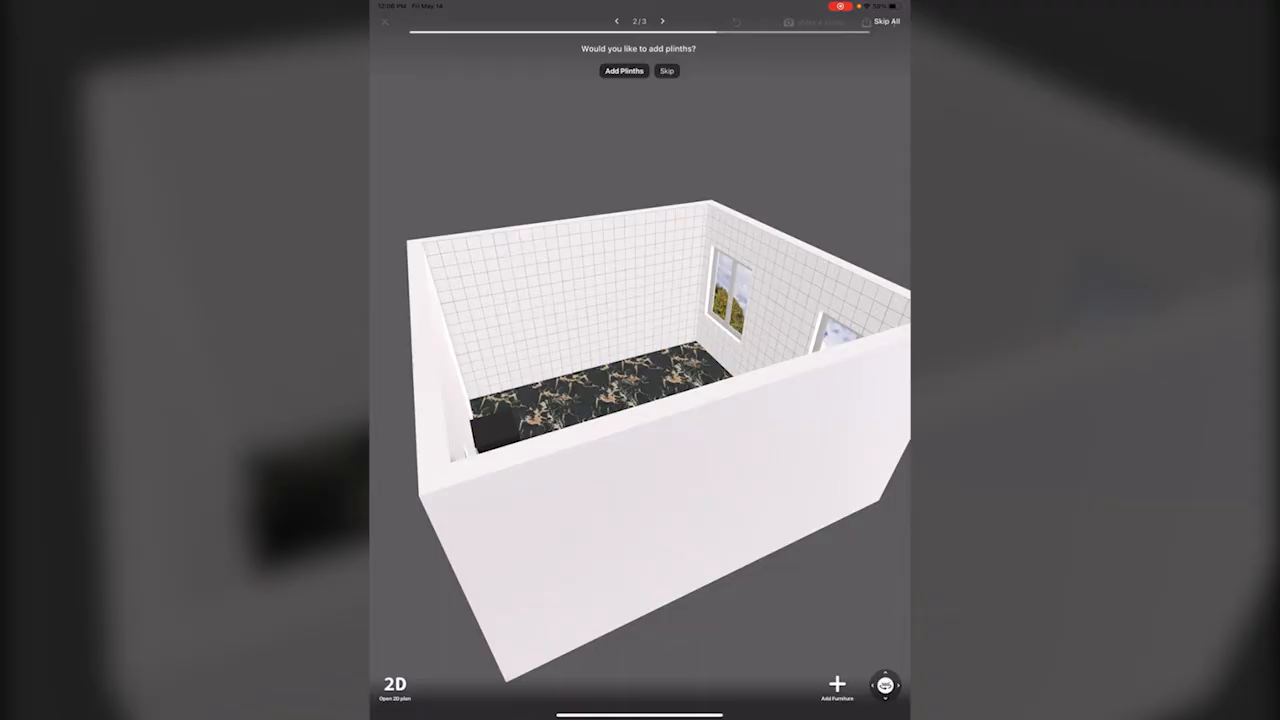
Switch the laundry room to the 2D floor plan and bring up the project options menu
click(394, 684)
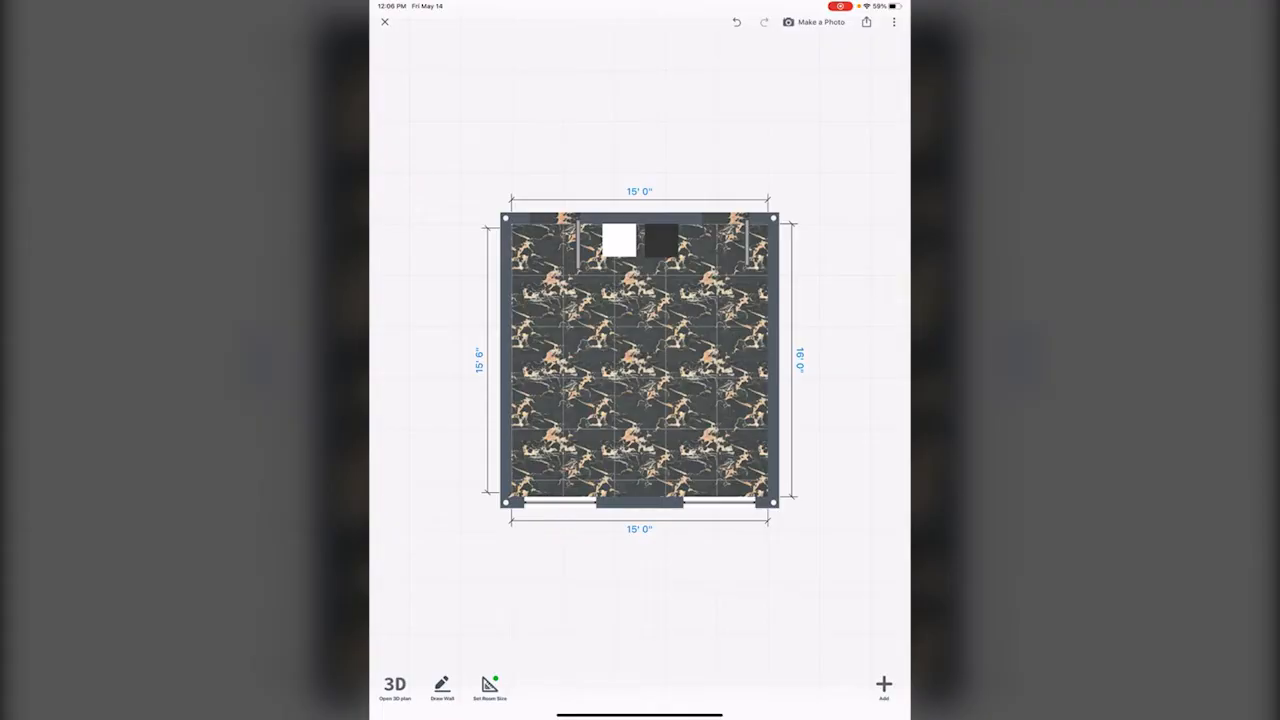
click(892, 22)
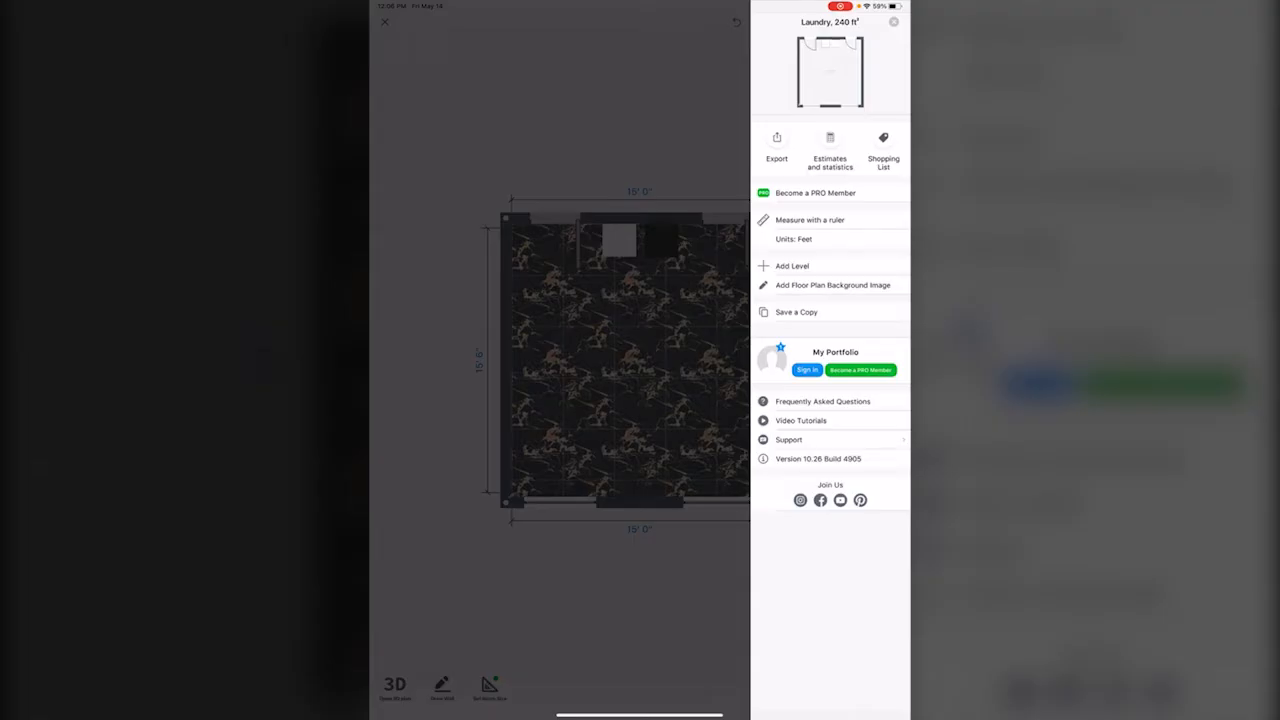
Review the laundry room's shopping list, then close it
click(884, 144)
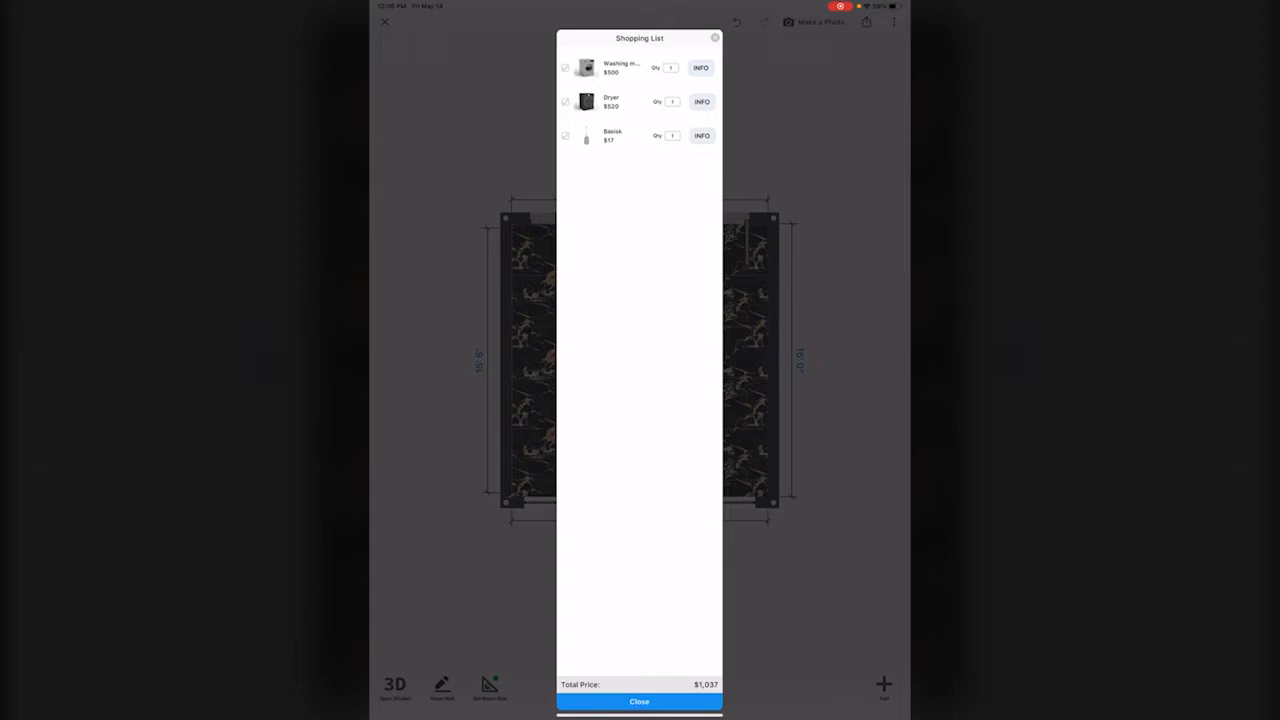
click(700, 68)
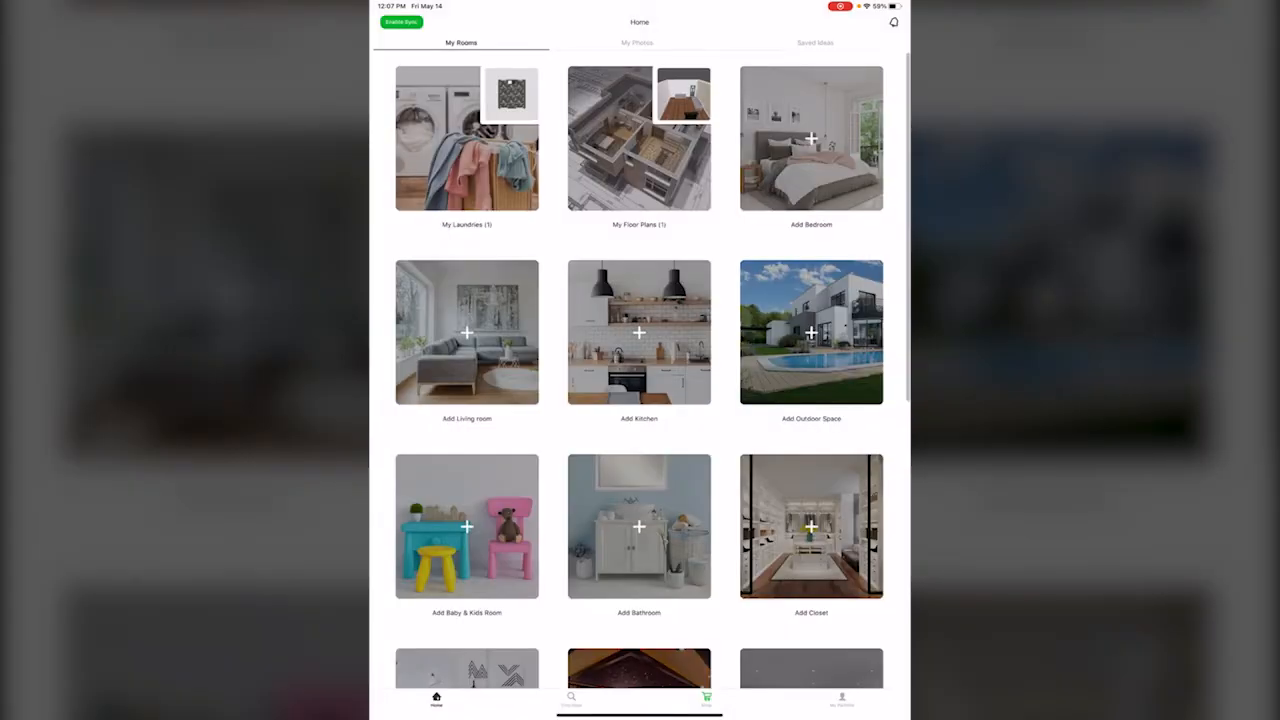
Browse through My Photos and Saved Ideas, then go find community design ideas
scroll(down, 3)
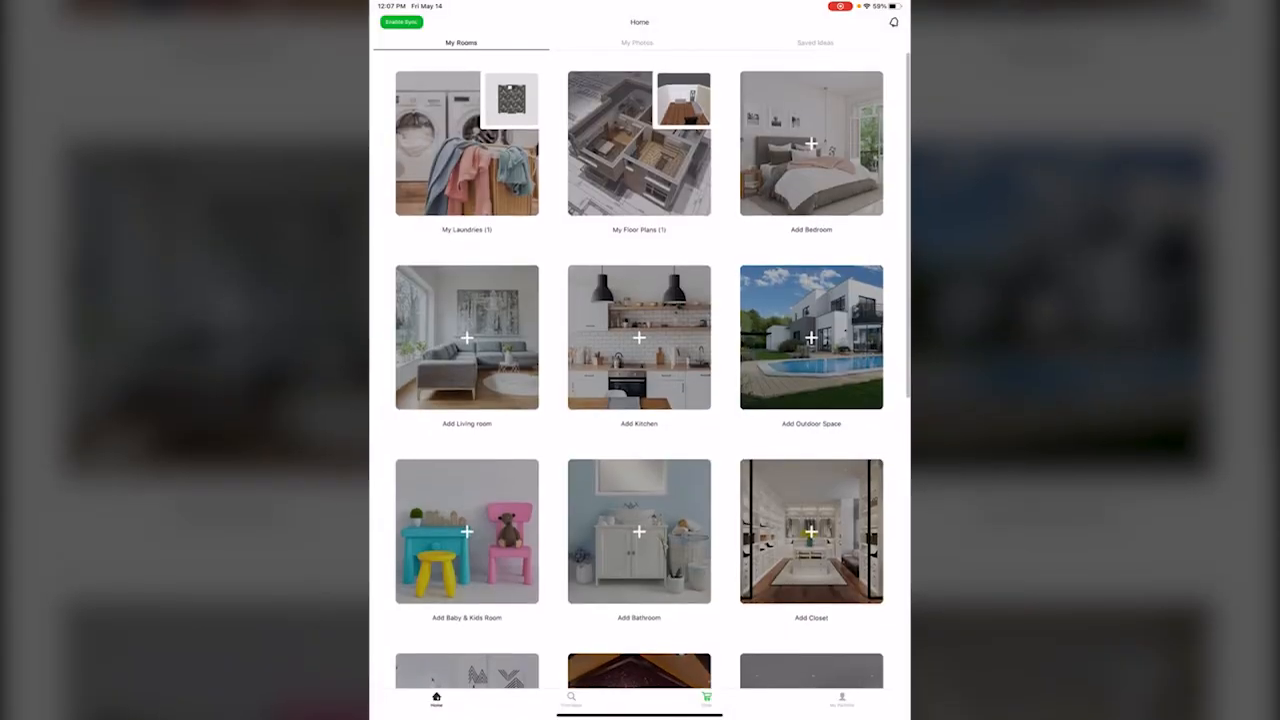
click(636, 42)
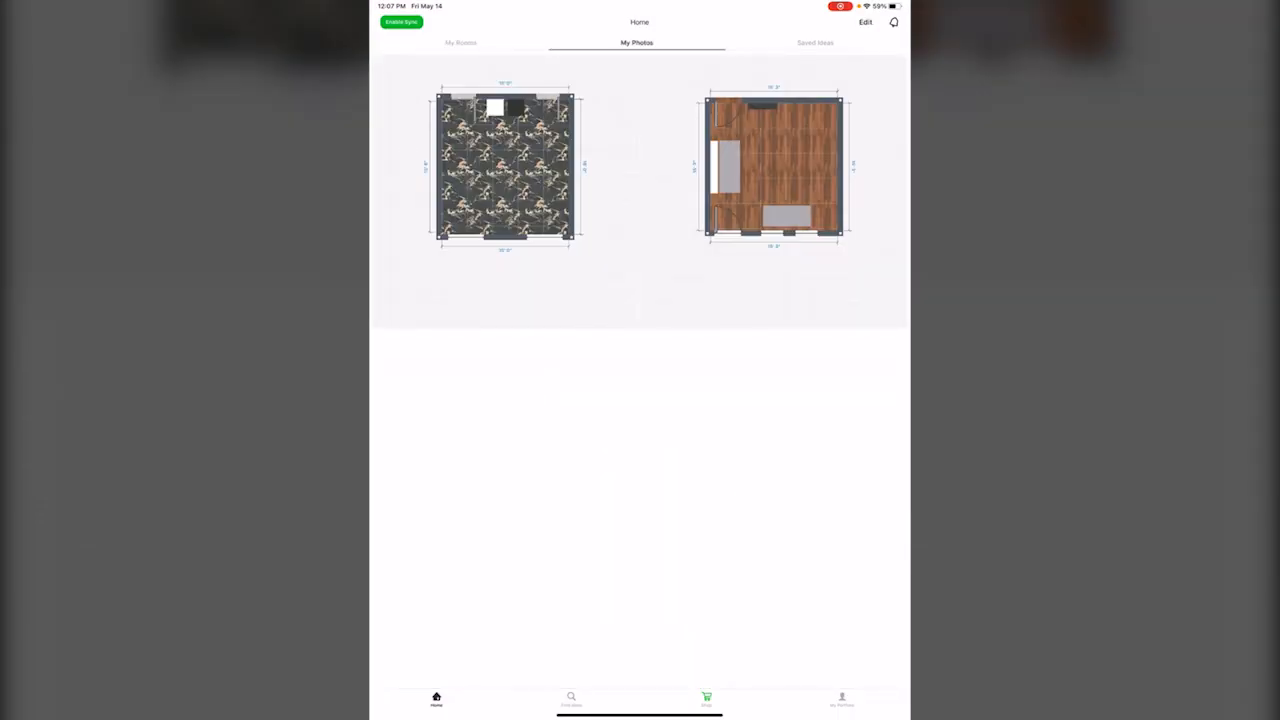
click(814, 42)
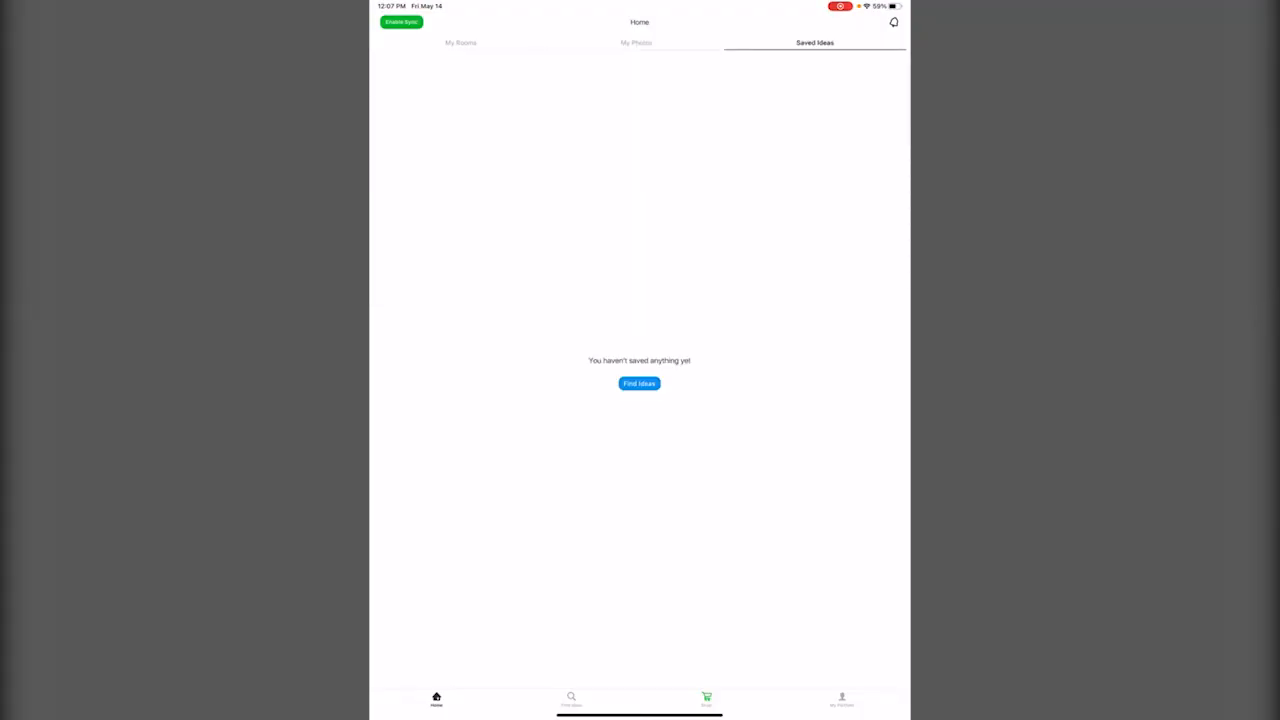
click(640, 384)
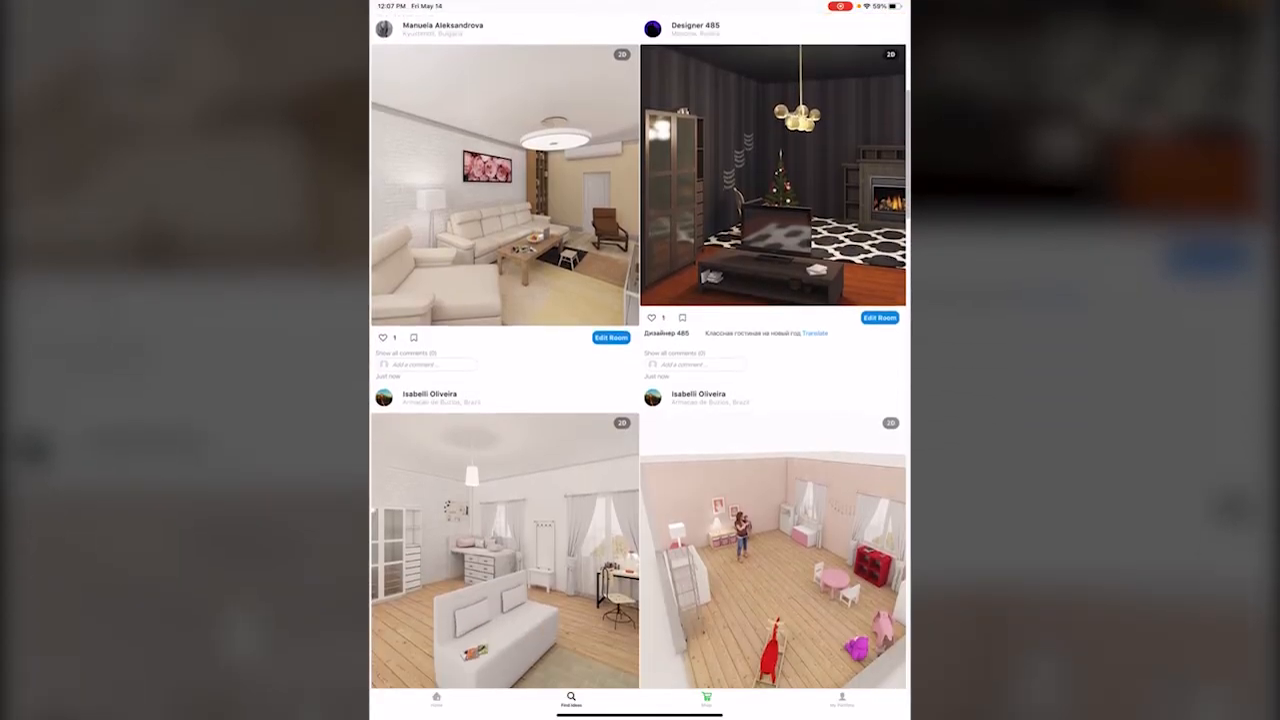
Bookmark the cream living room and dark bedroom designs and dismiss the rating prompt
scroll(down, 3)
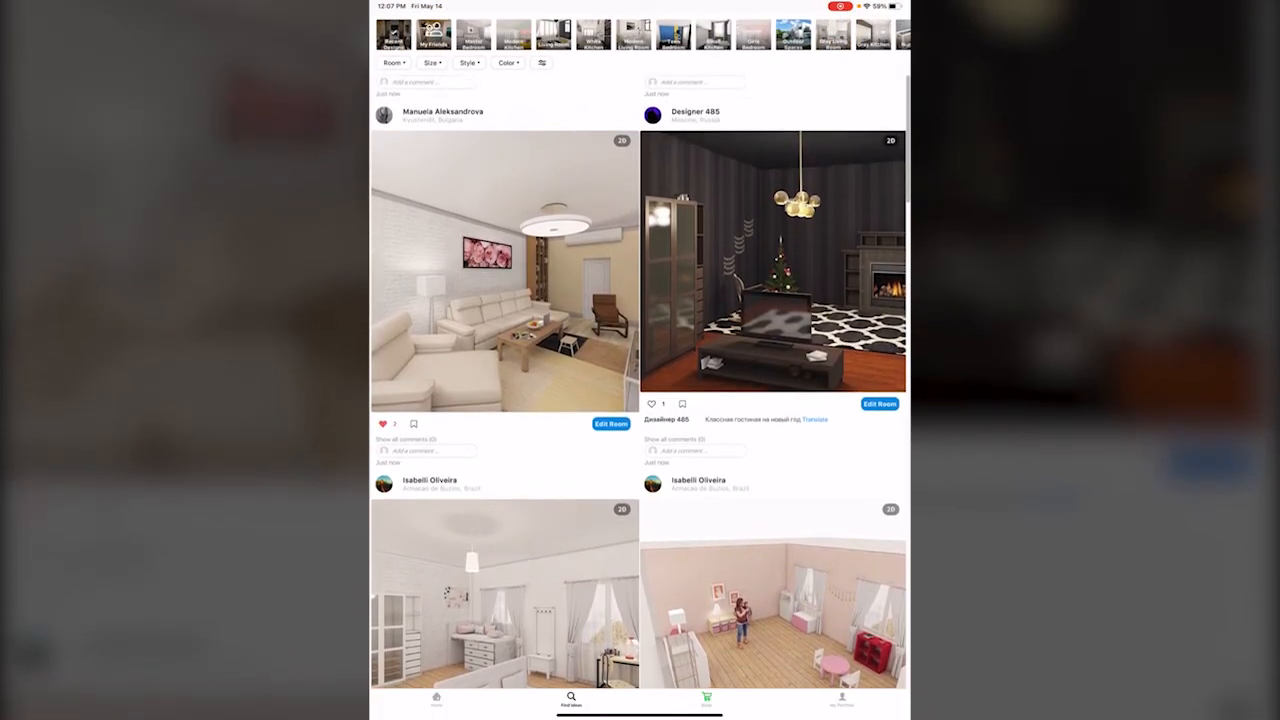
click(412, 424)
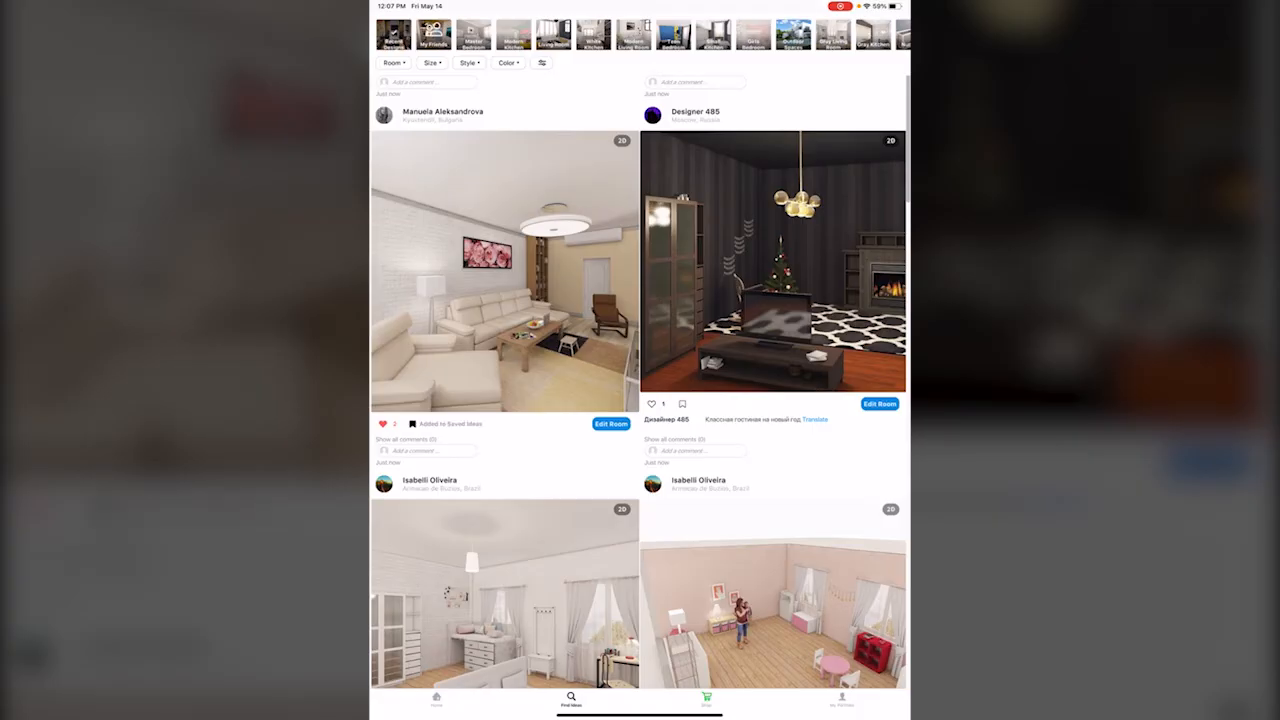
click(652, 404)
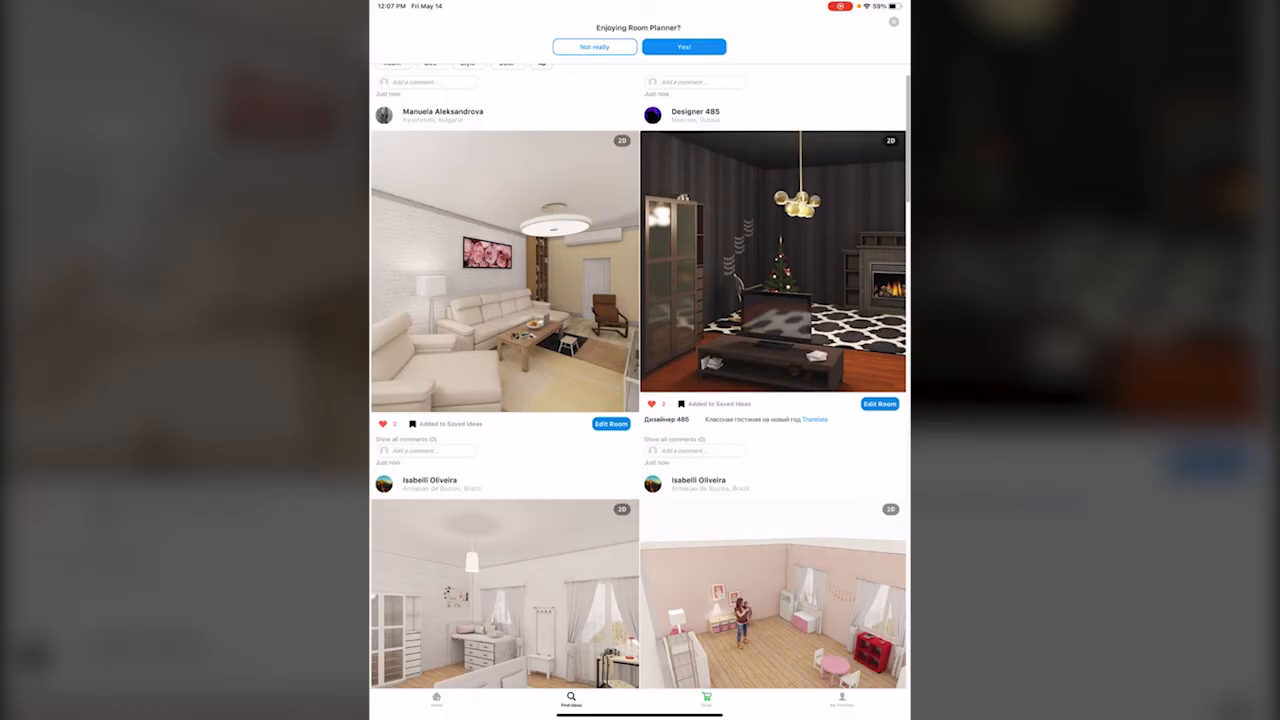
click(892, 22)
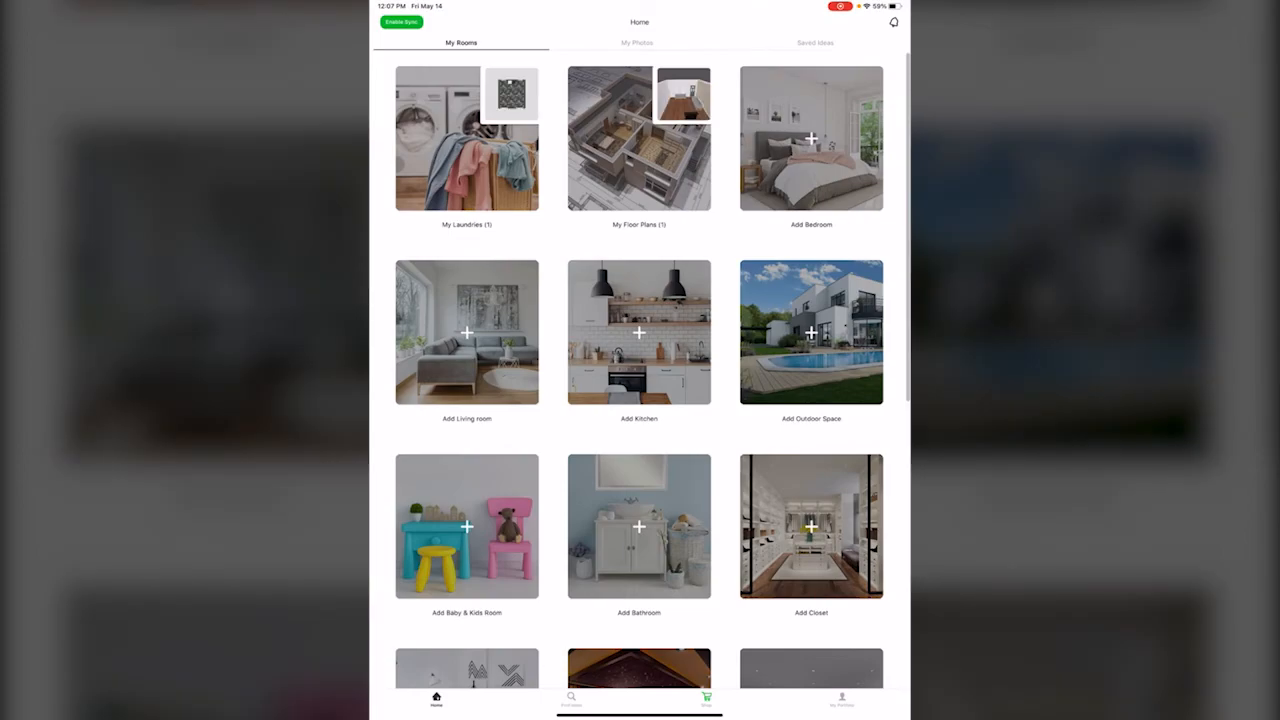
Check Saved Ideas and My Photos, return to My Rooms and enter the My Floor Plans collection
click(814, 42)
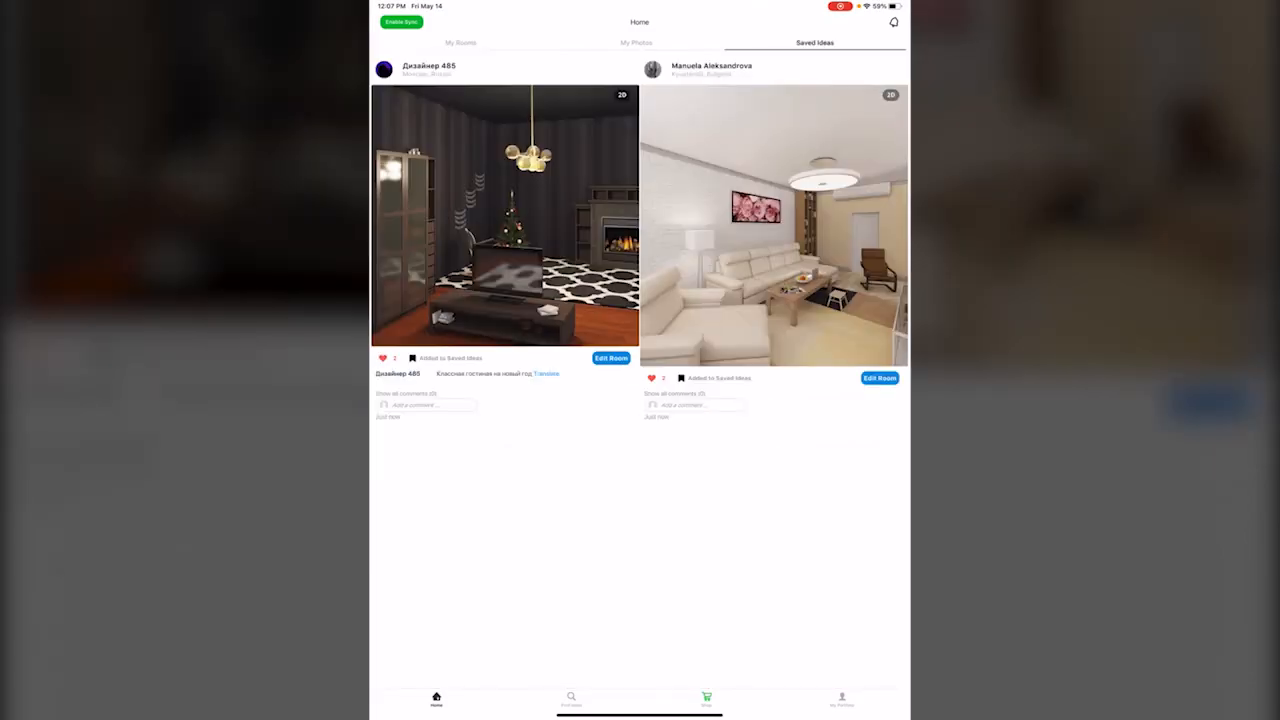
click(636, 42)
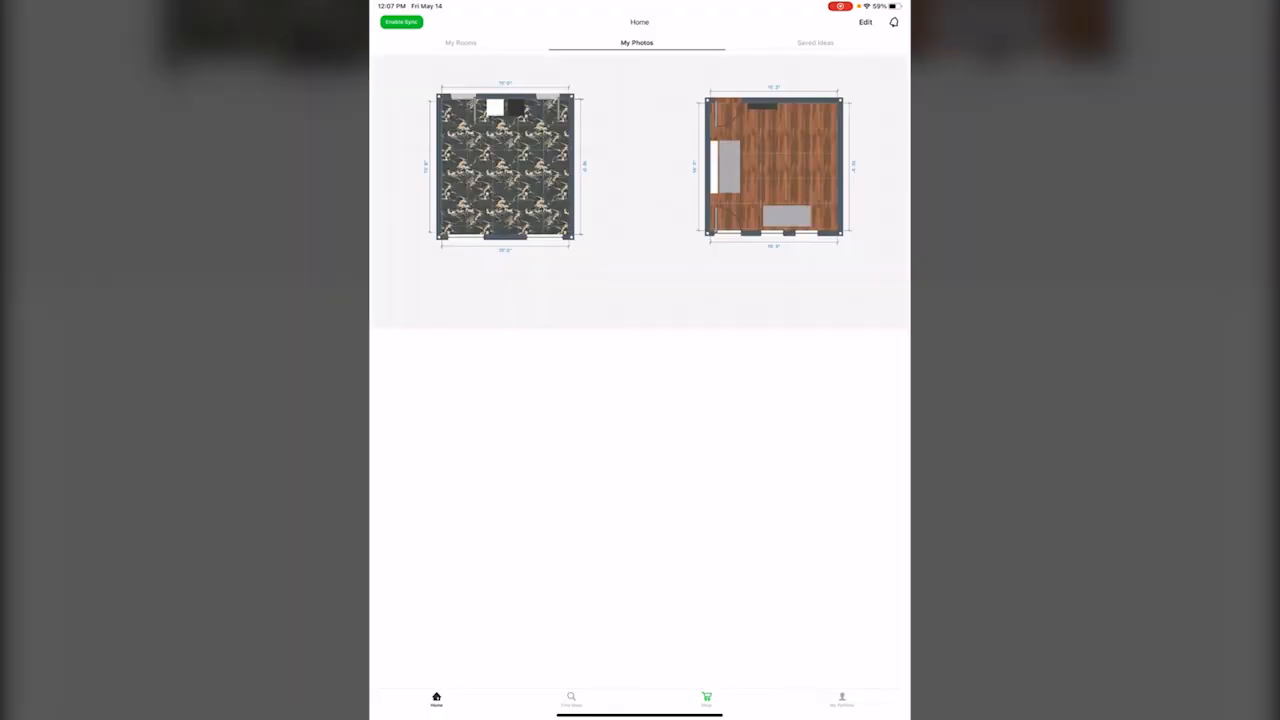
click(460, 42)
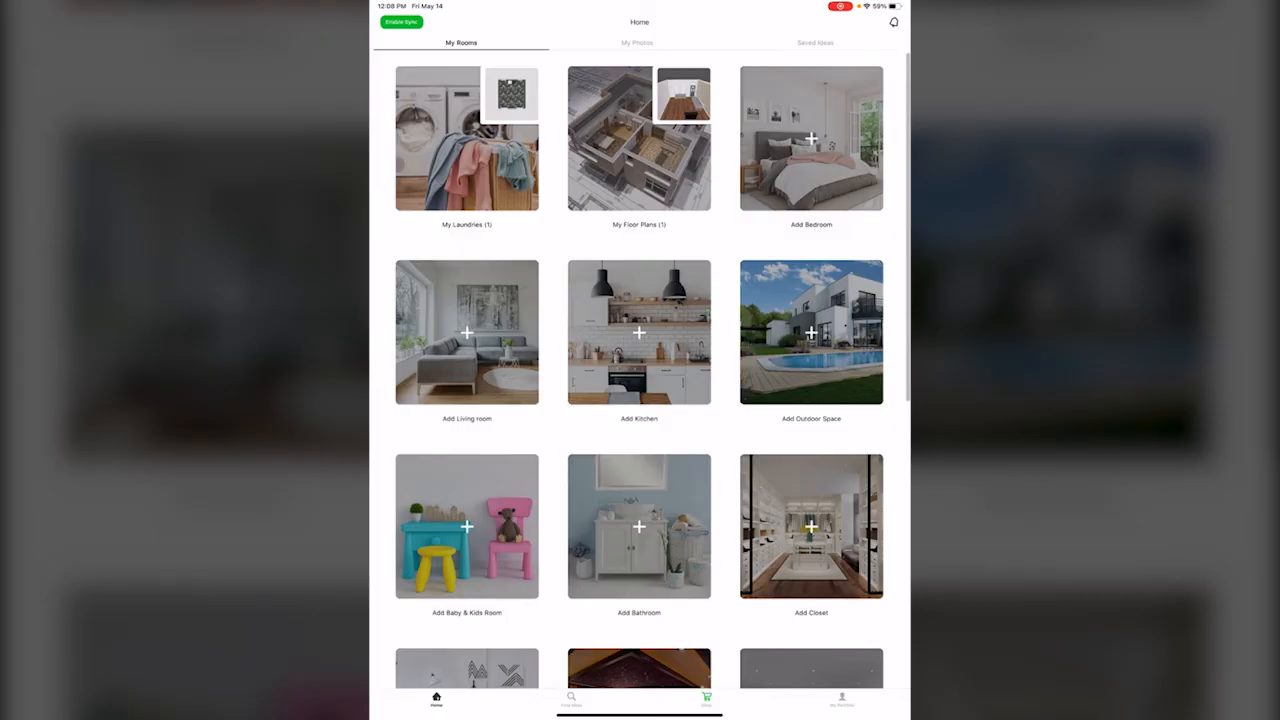
click(640, 138)
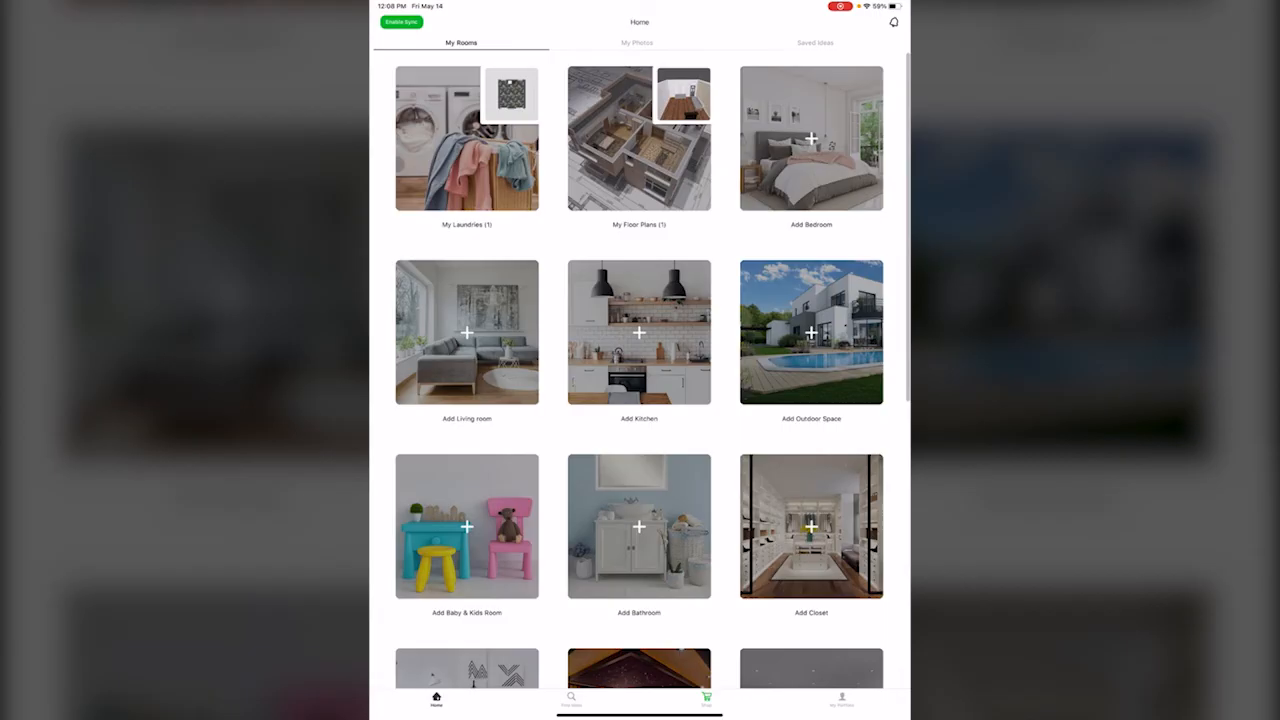
click(640, 138)
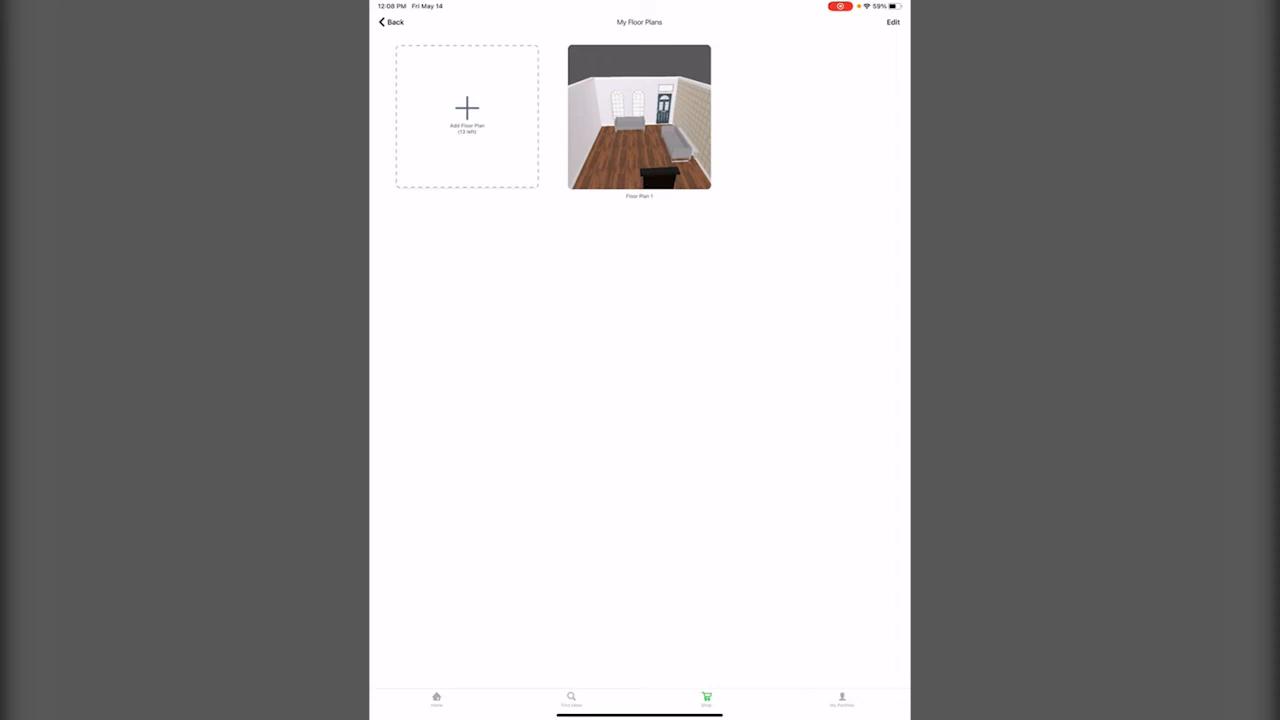
View Floor Plan 1 of the front room in 3D and 2D, then close it back to My Rooms
click(640, 116)
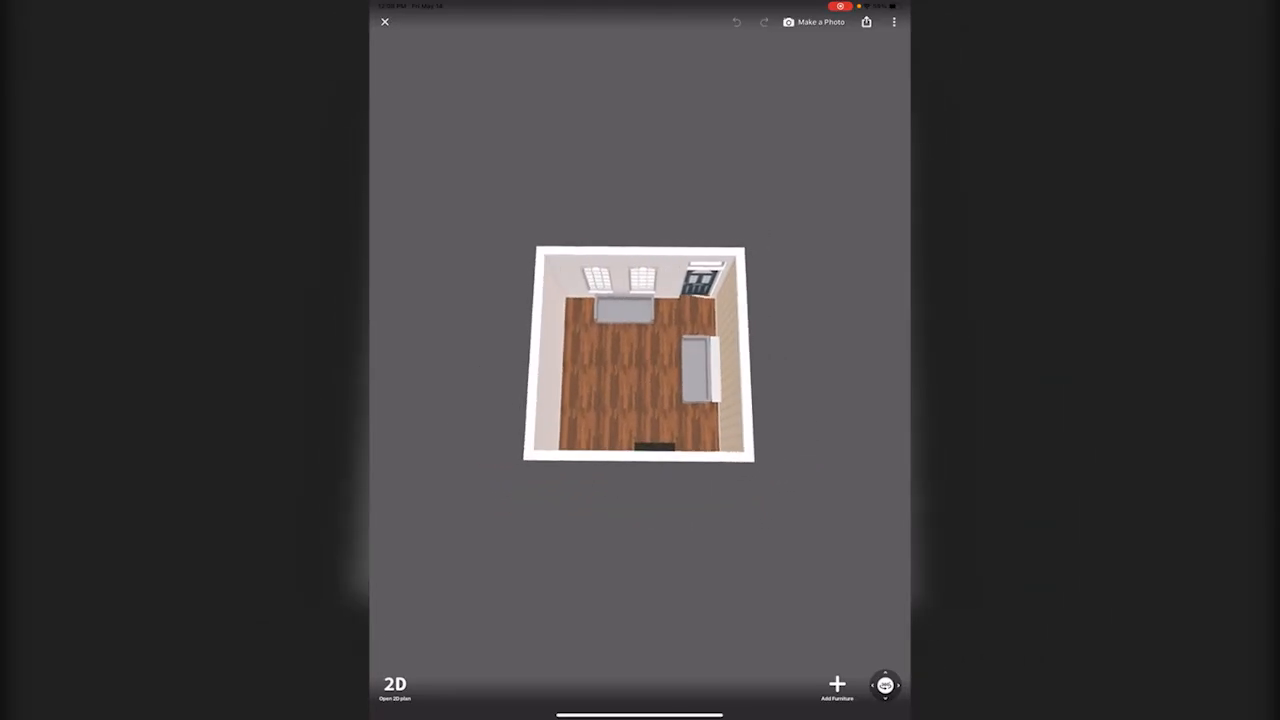
click(394, 684)
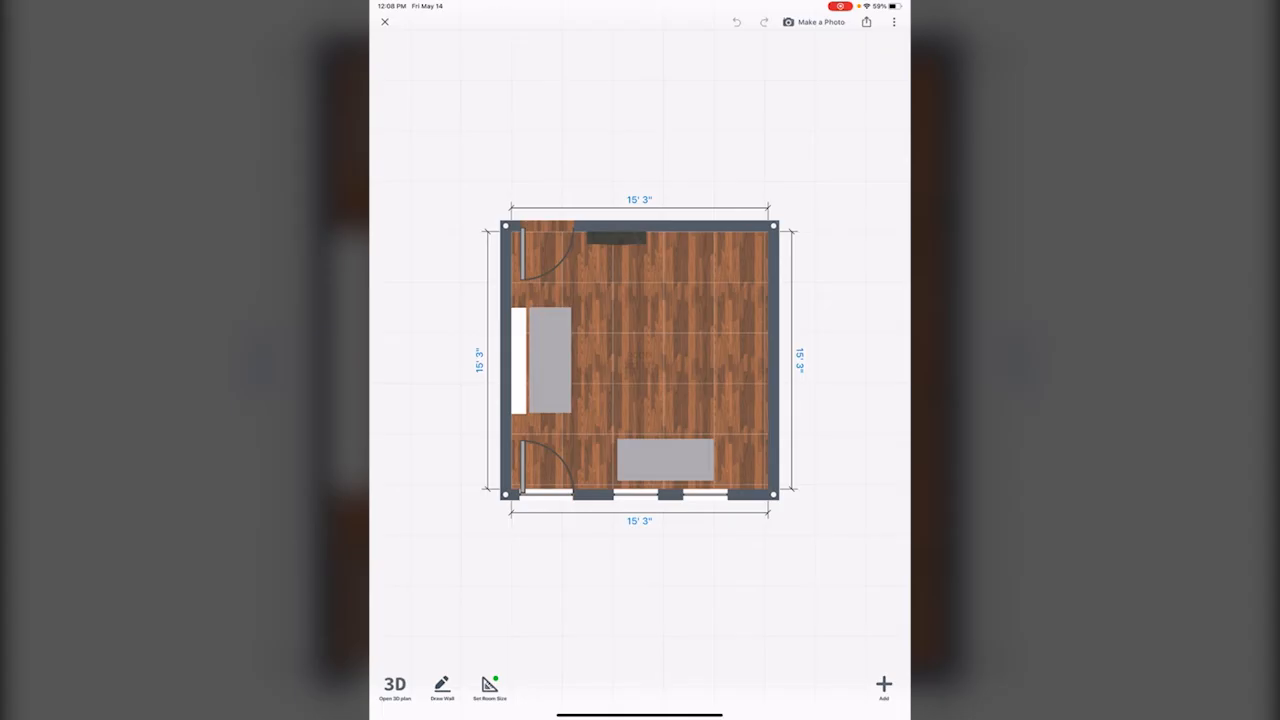
click(384, 22)
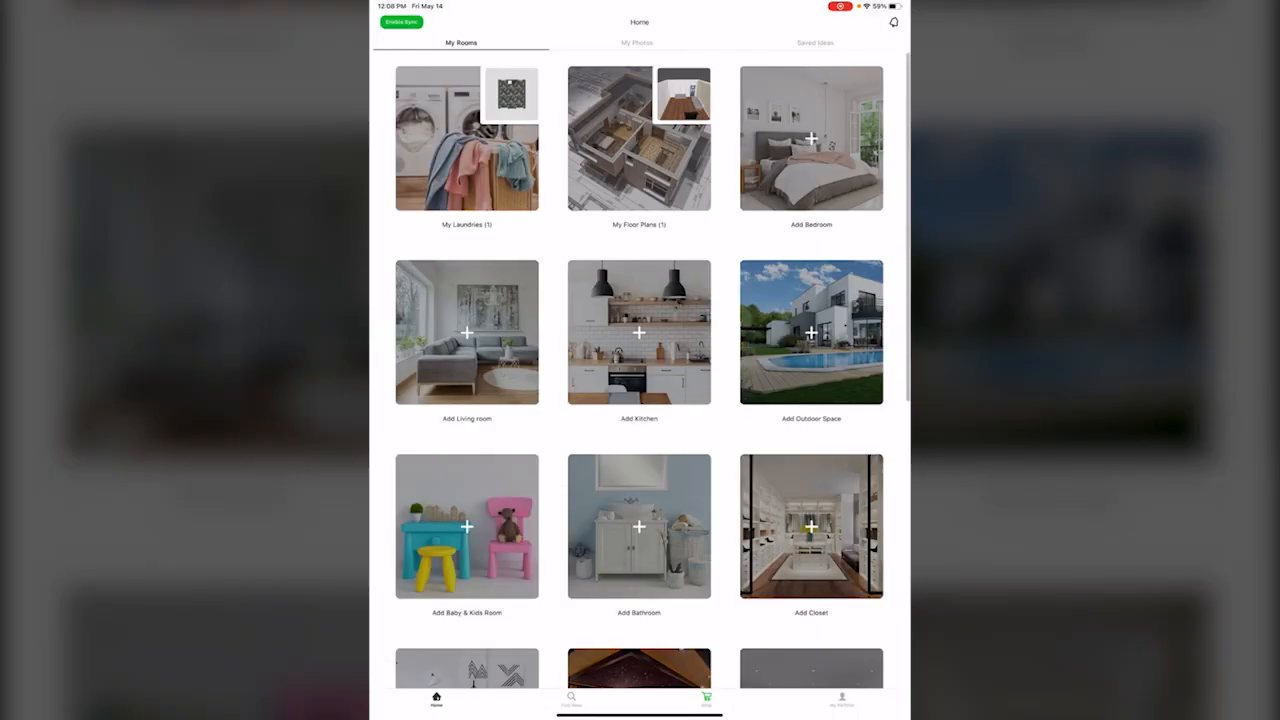